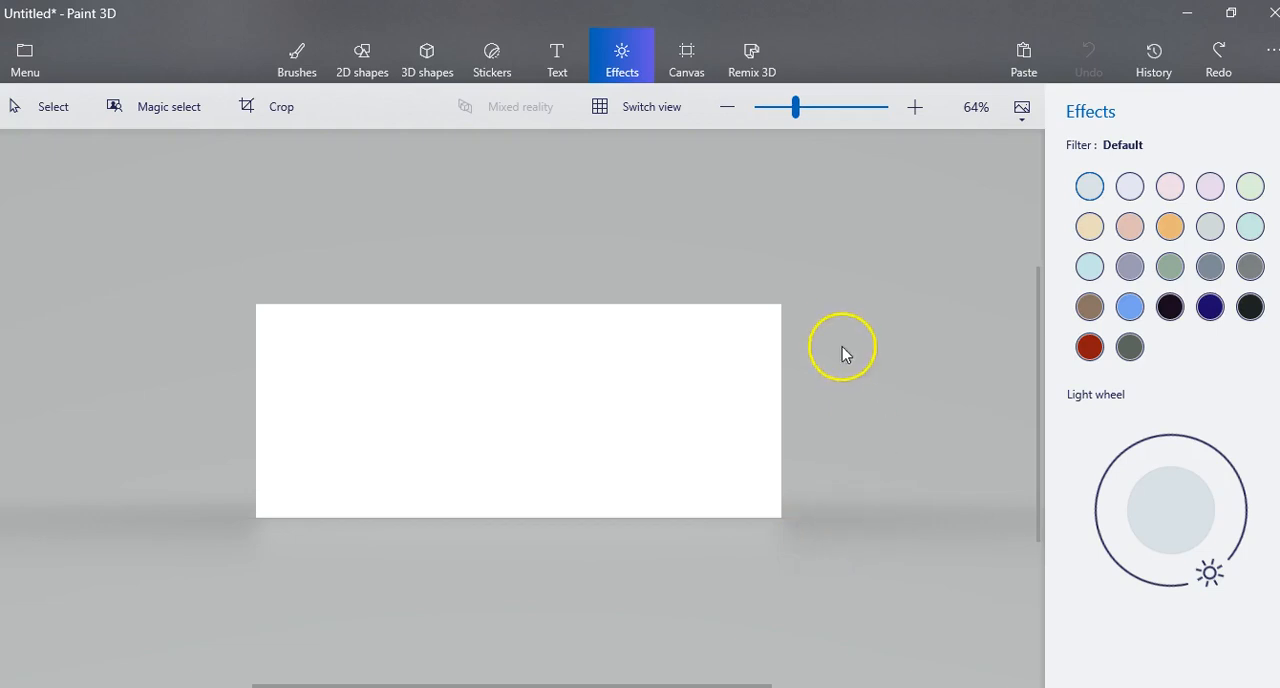
mouse_move(739, 160)
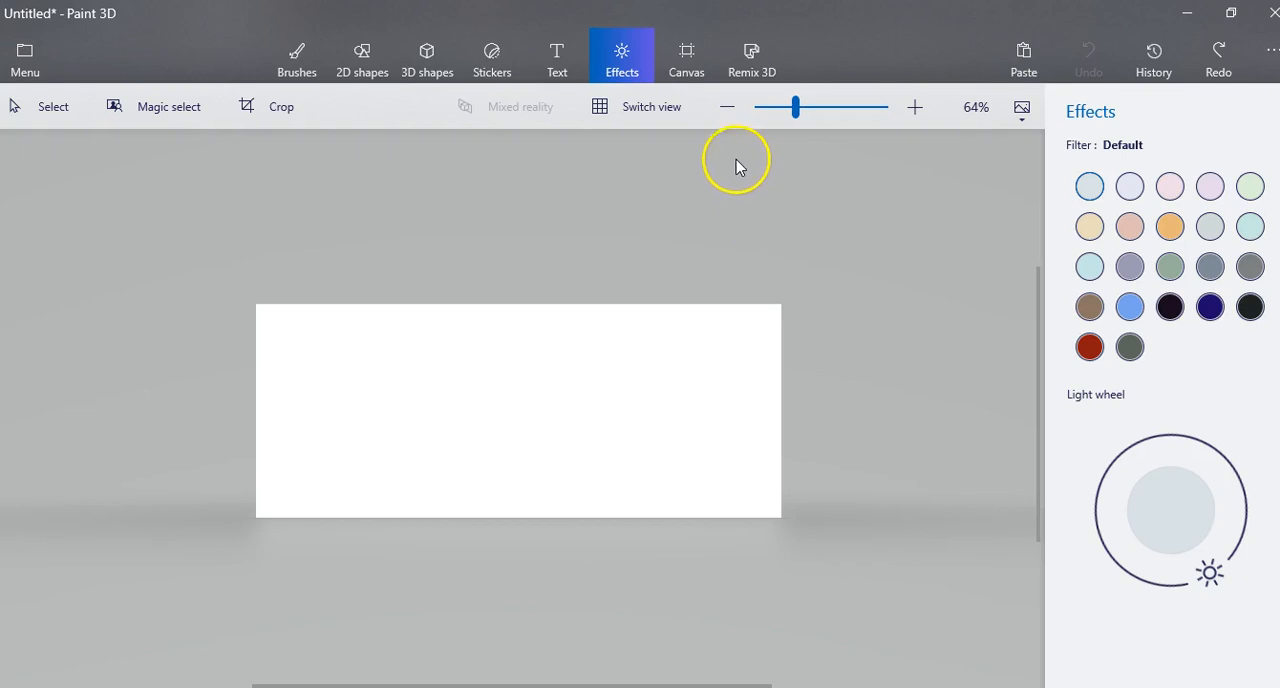
- Reshape the canvas from a wide landscape into a near-square page
click(686, 57)
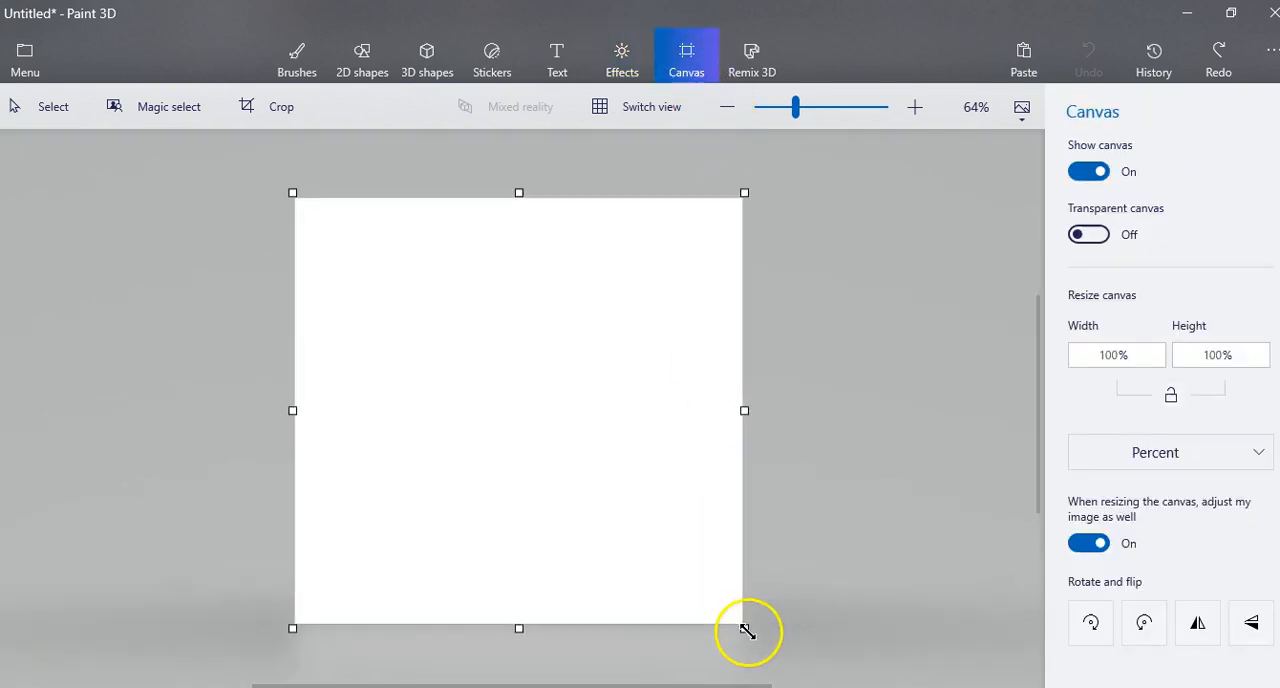
drag(745, 629, 739, 635)
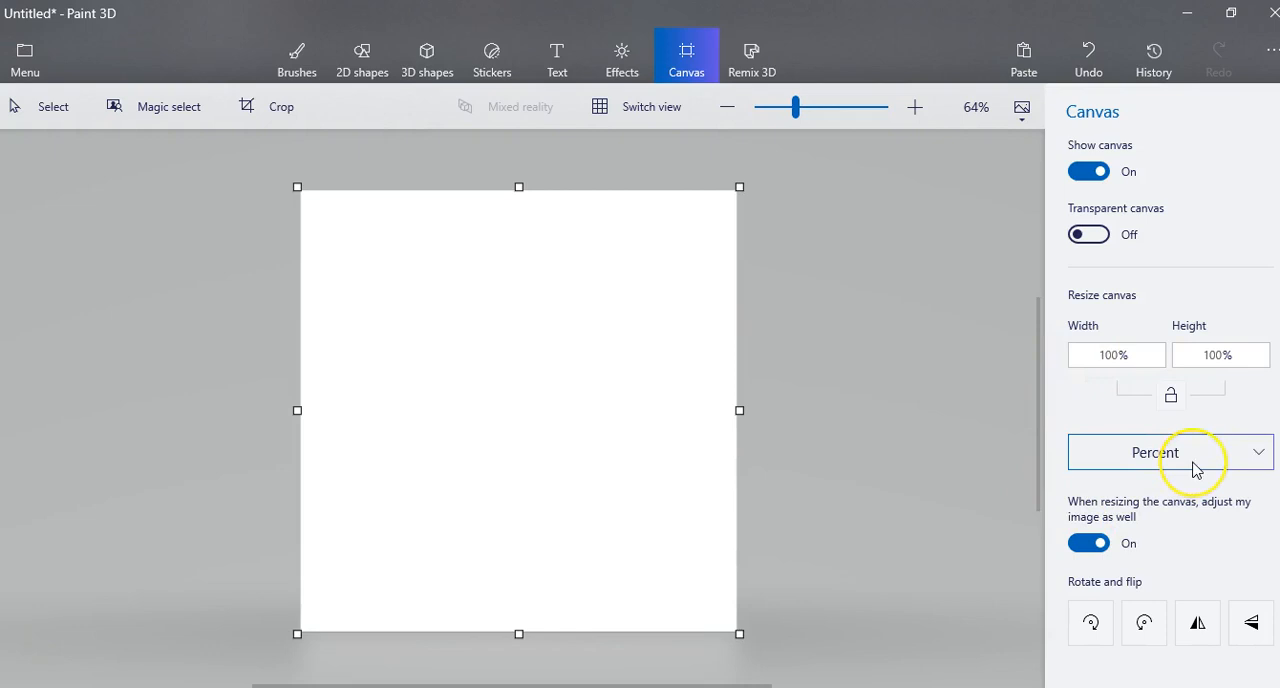
mouse_move(1197, 467)
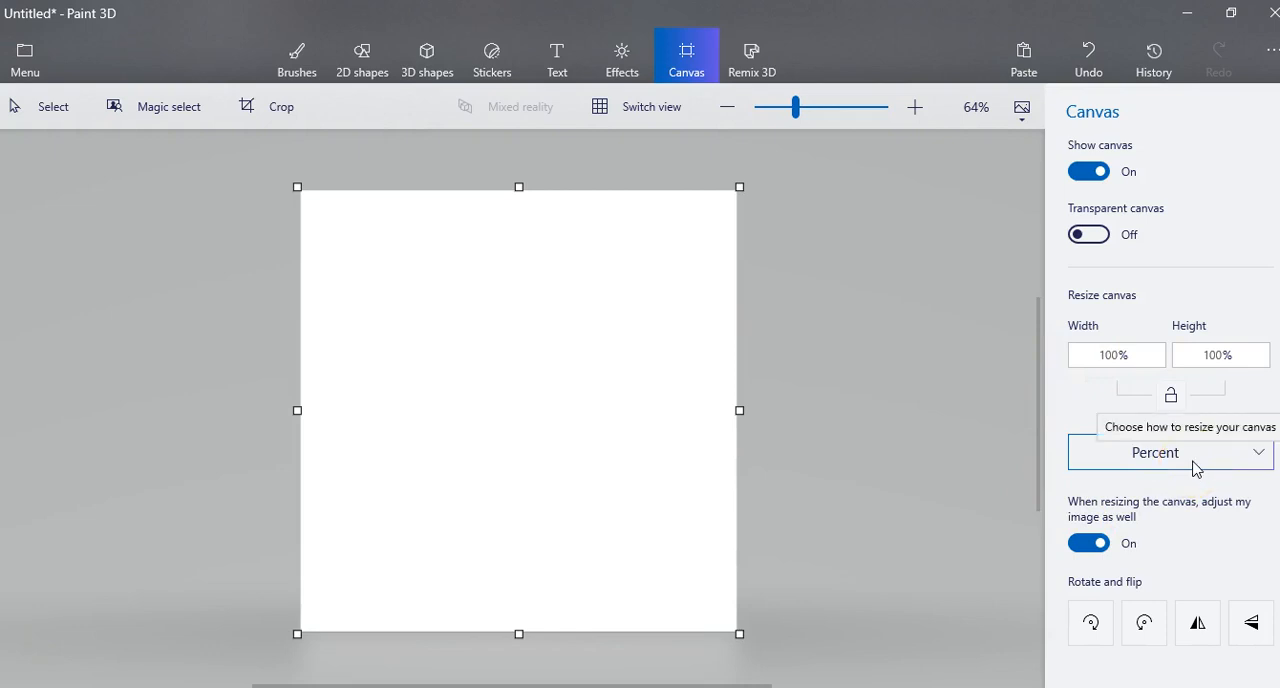
mouse_move(920, 250)
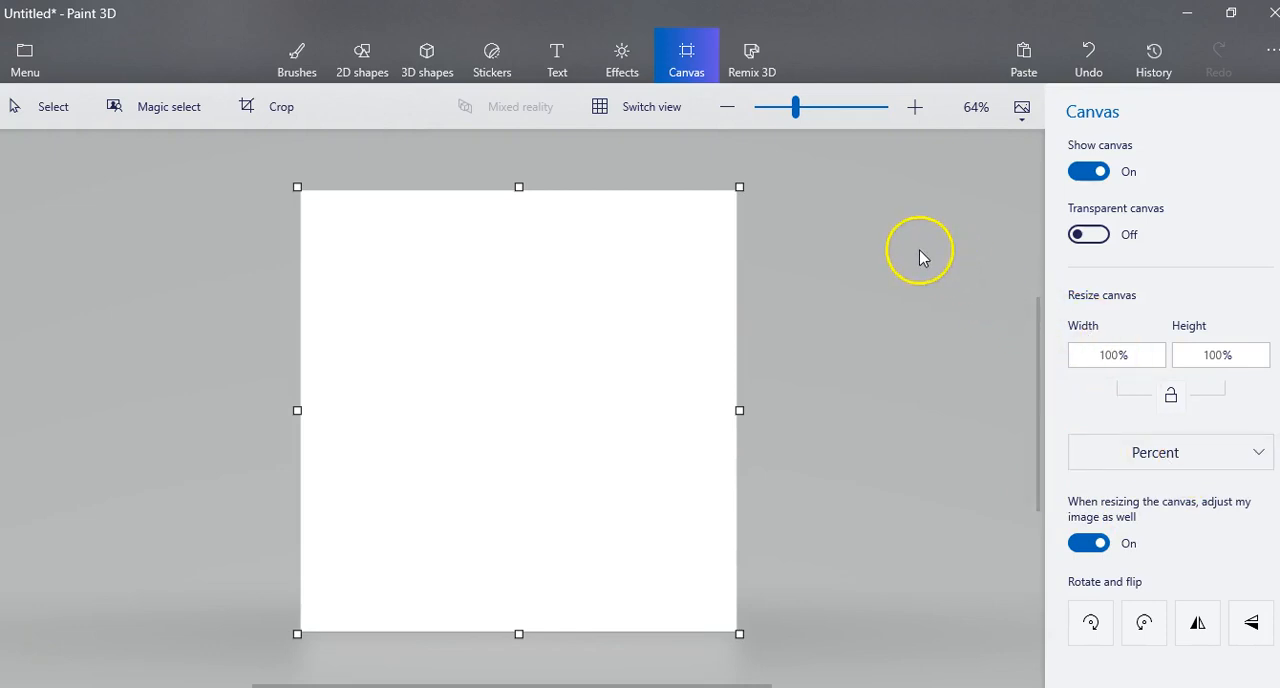
mouse_move(635, 120)
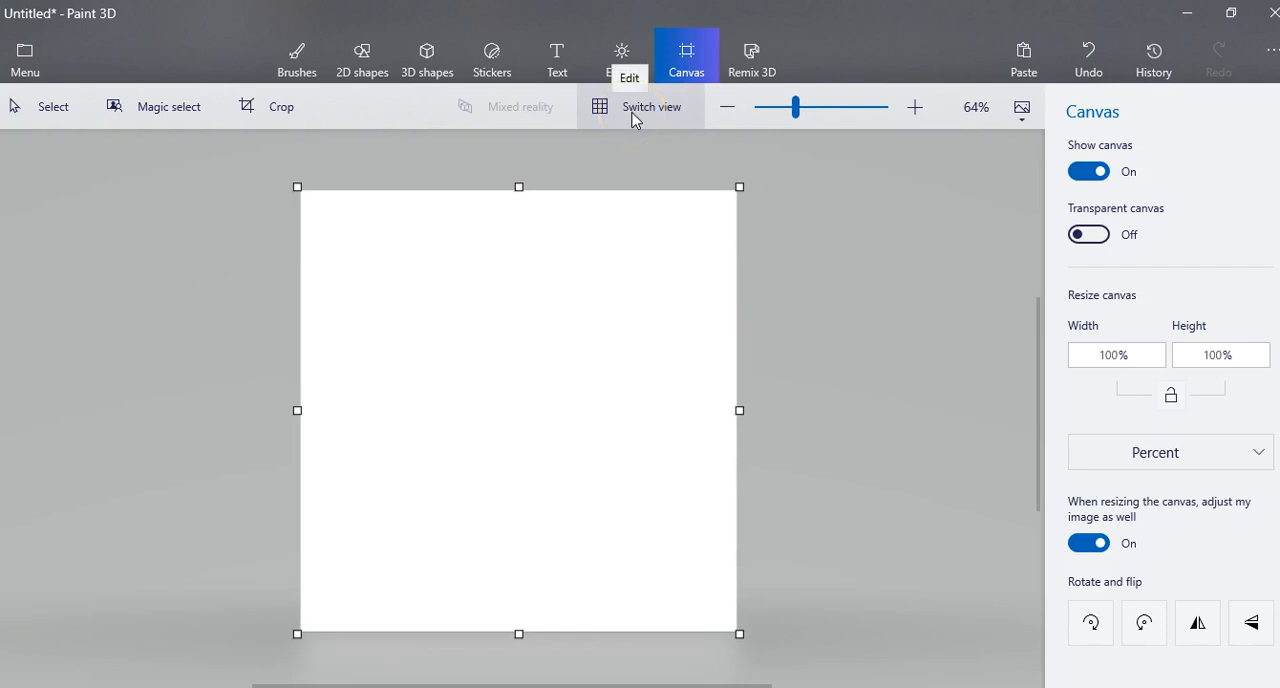
mouse_move(610, 112)
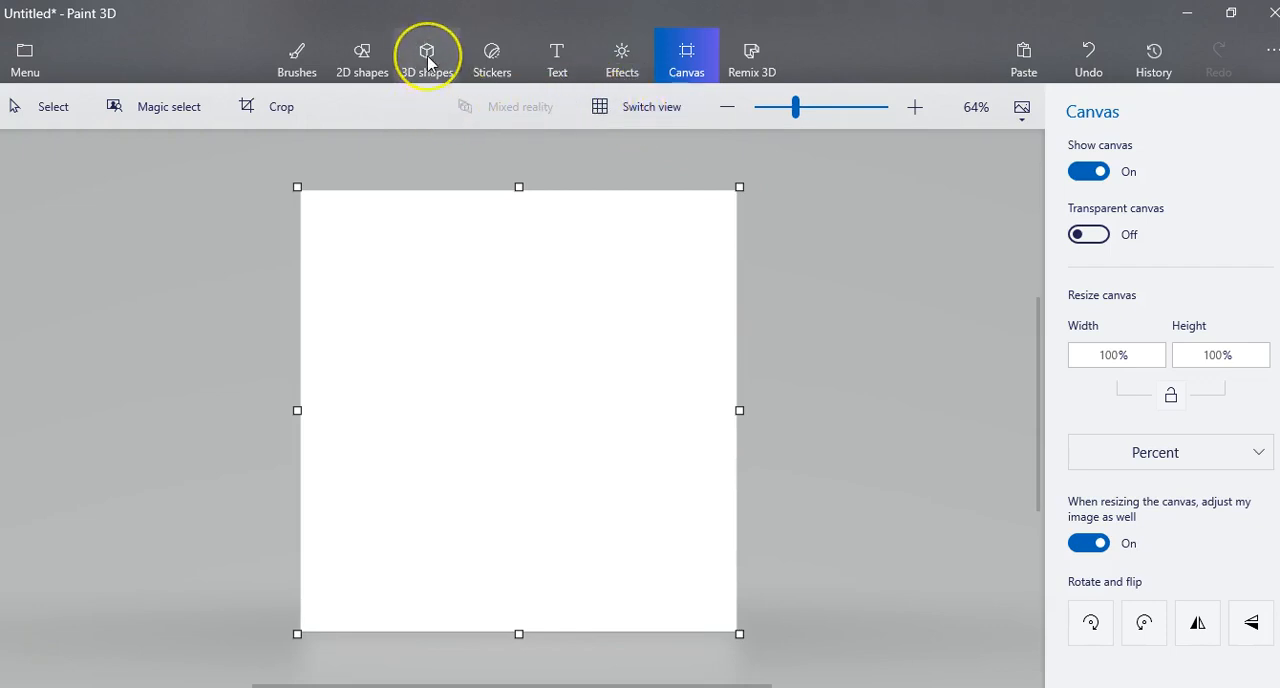
- Draw a large brown polished-metal cylinder low on the canvas as the cake body
click(427, 57)
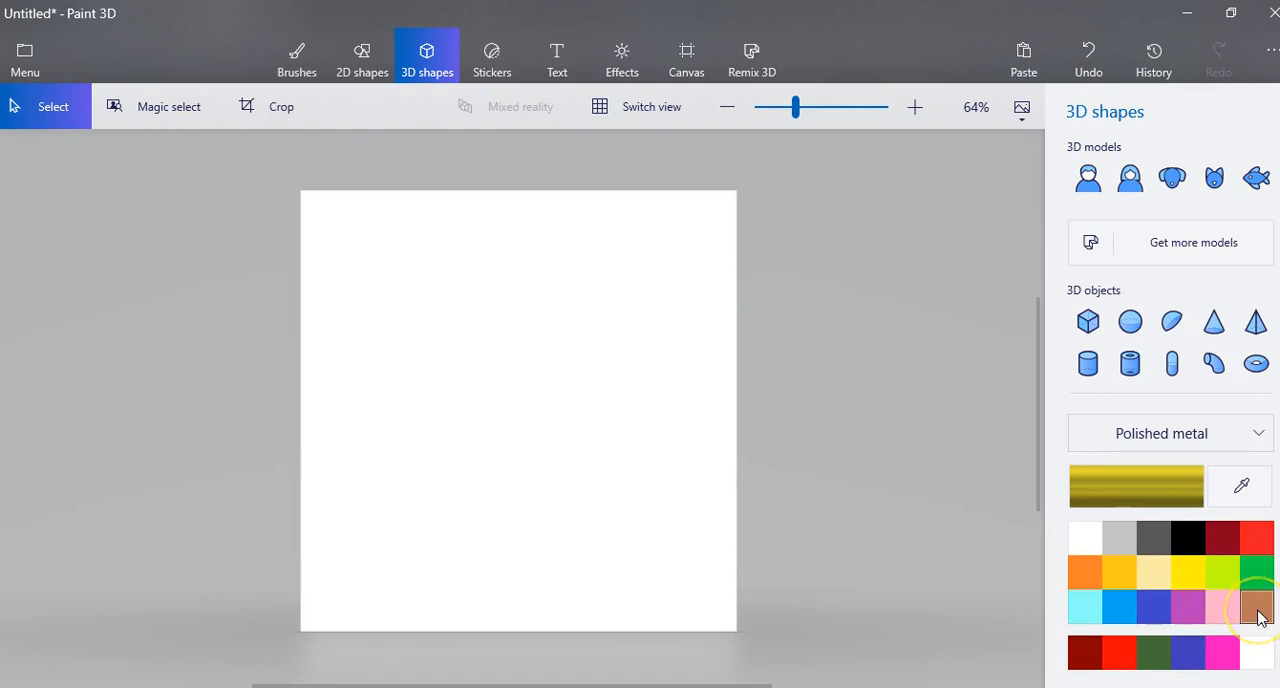
click(1256, 602)
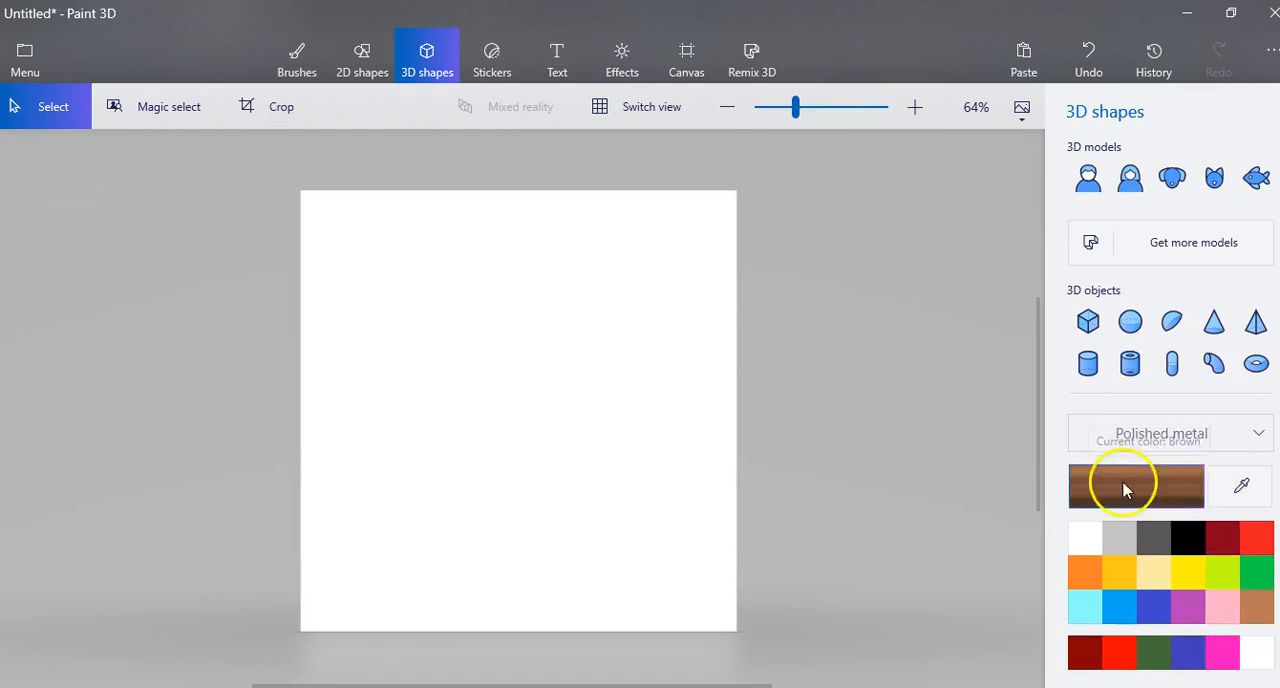
click(1170, 432)
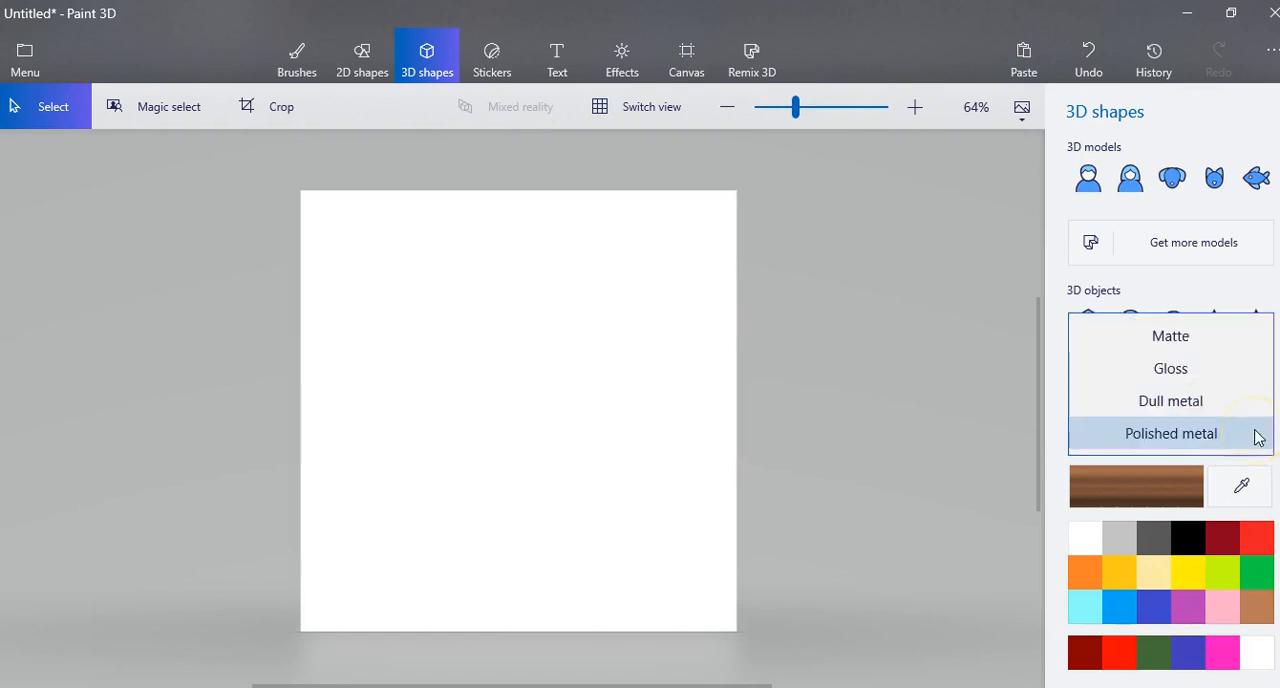
mouse_move(1188, 376)
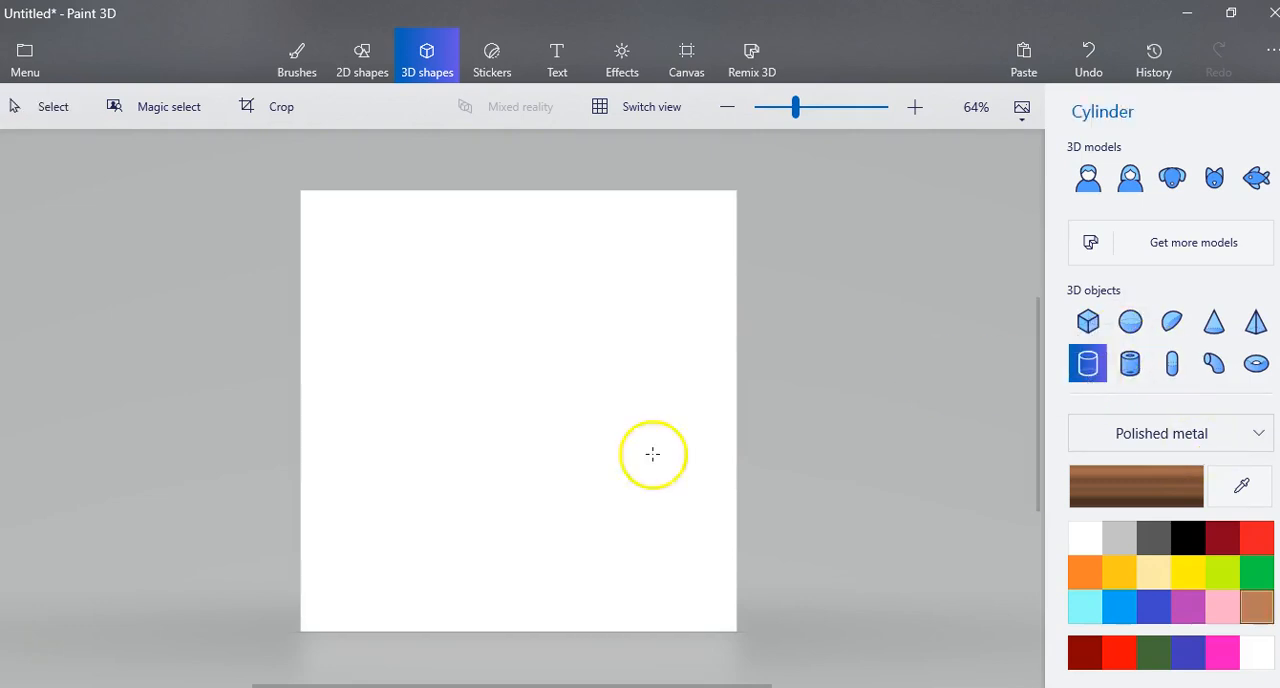
drag(652, 454, 562, 562)
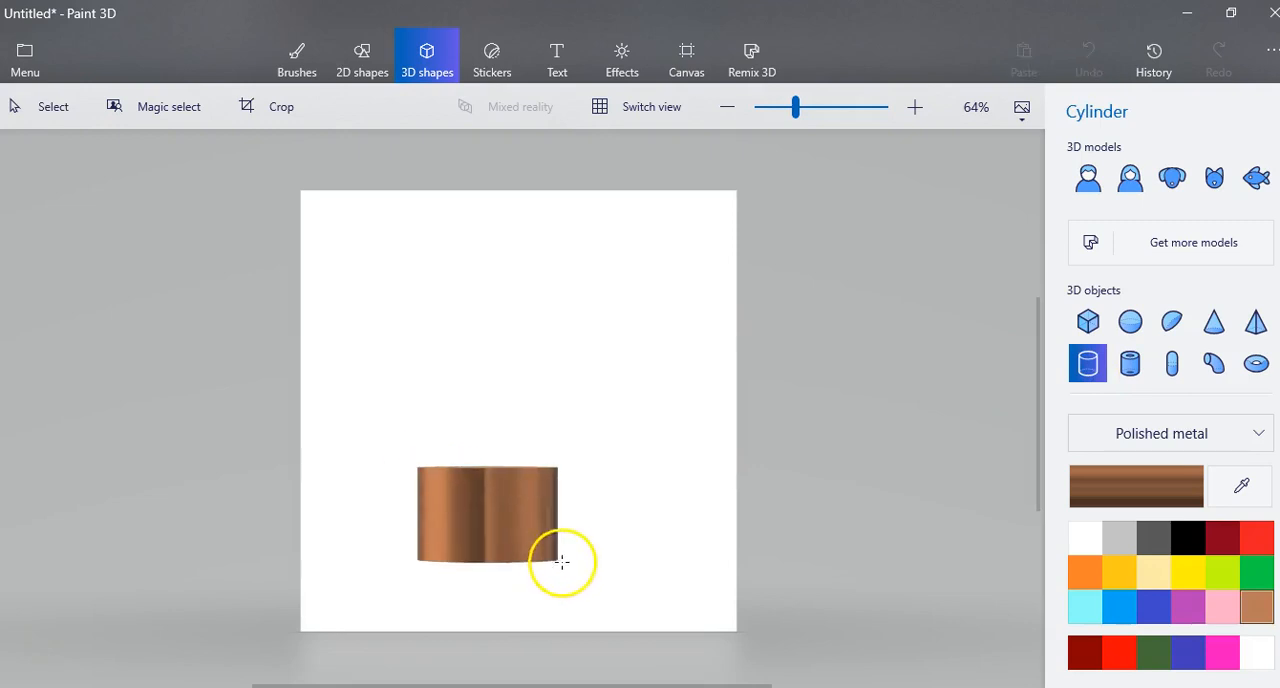
drag(561, 562, 608, 596)
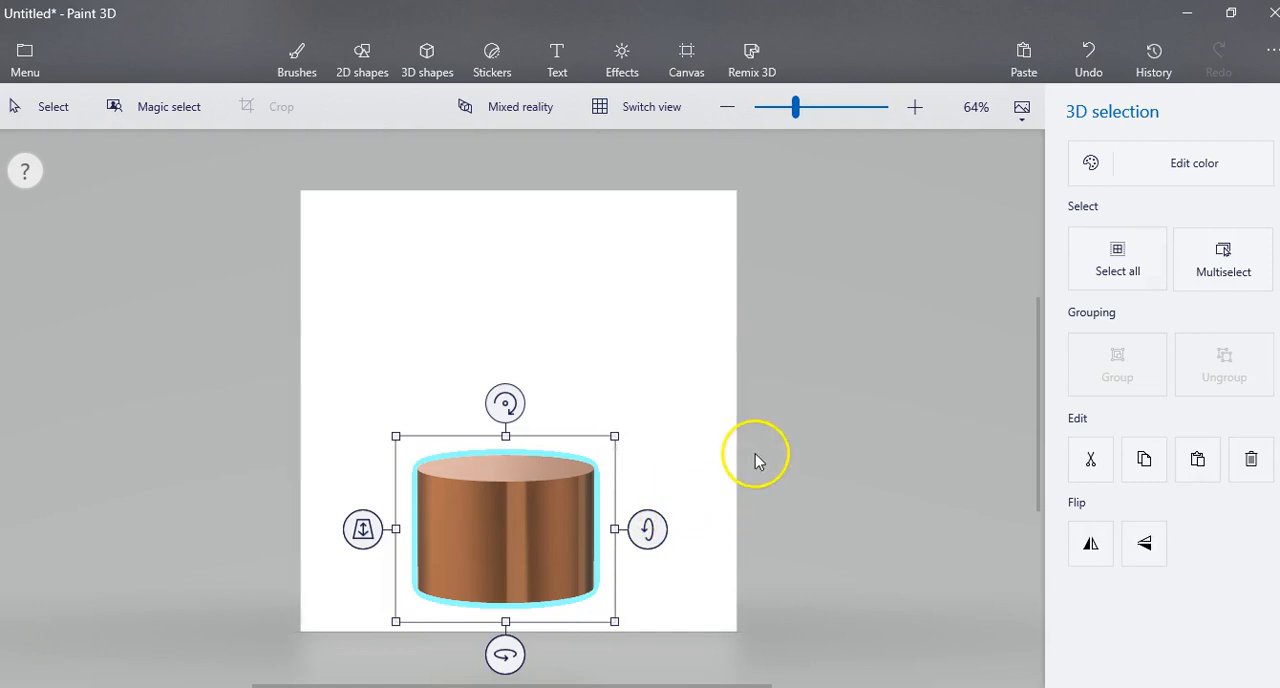
mouse_move(718, 392)
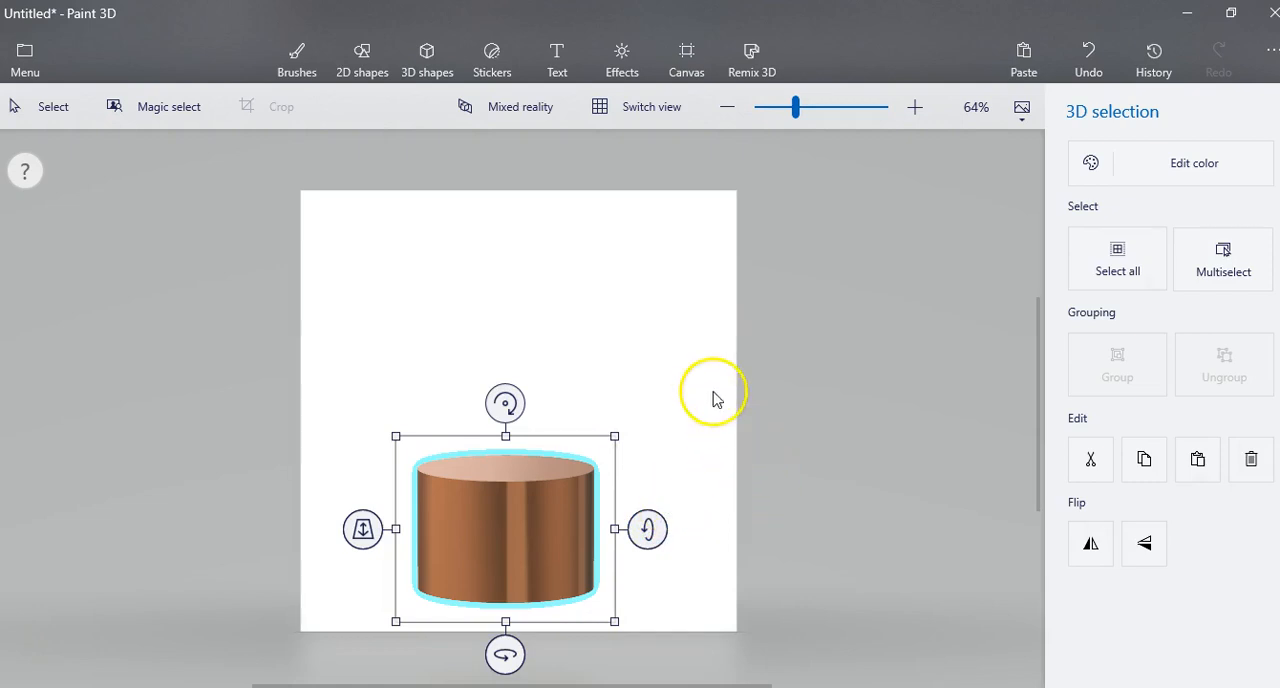
mouse_move(426, 58)
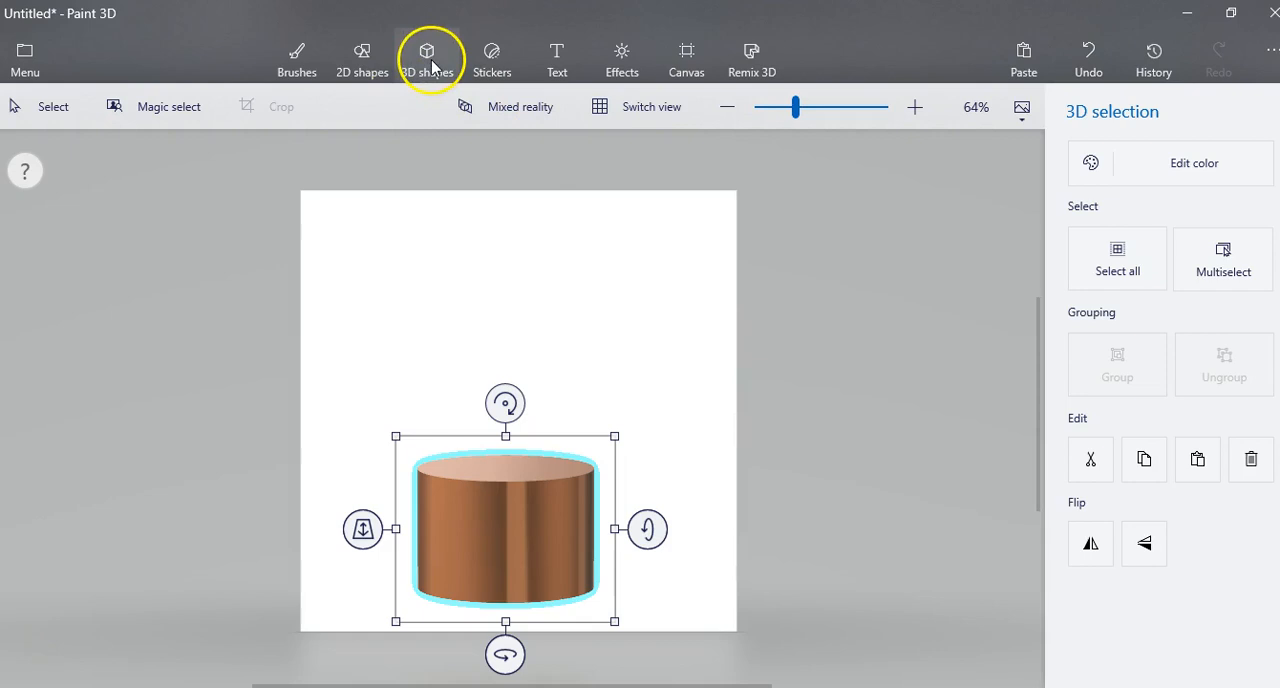
- Place a thin pink cylinder candle above the cake, zooming in and back out
click(426, 58)
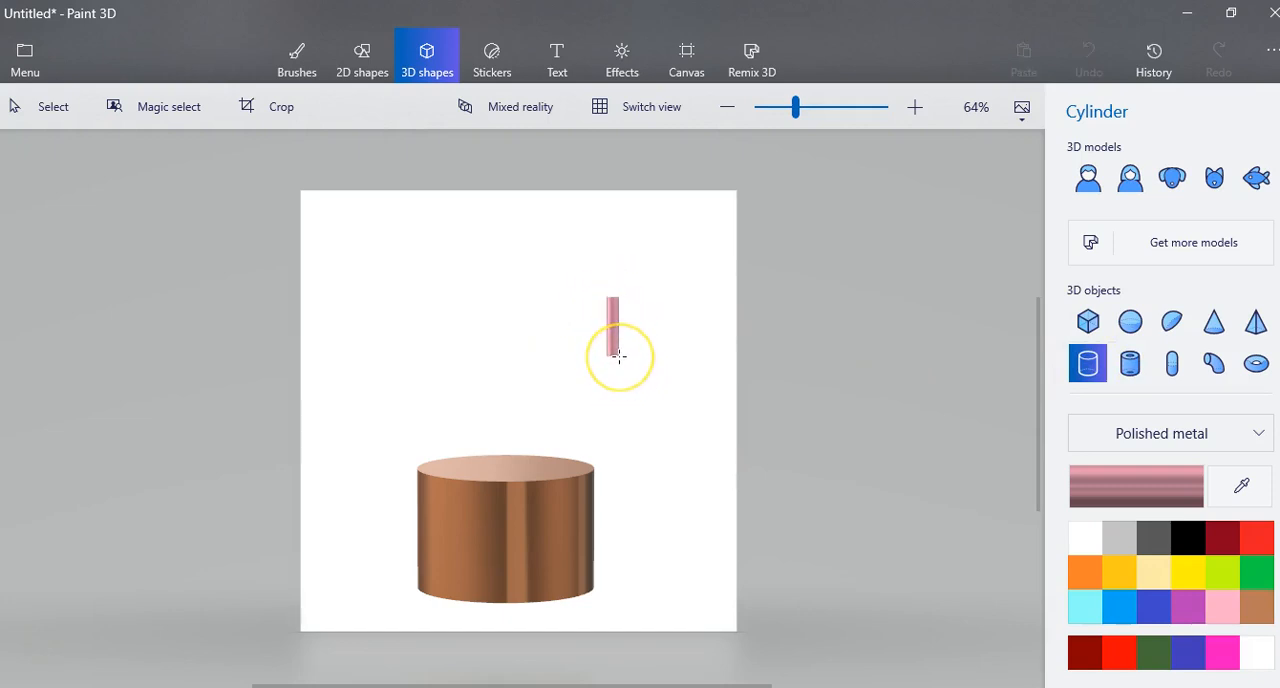
click(612, 330)
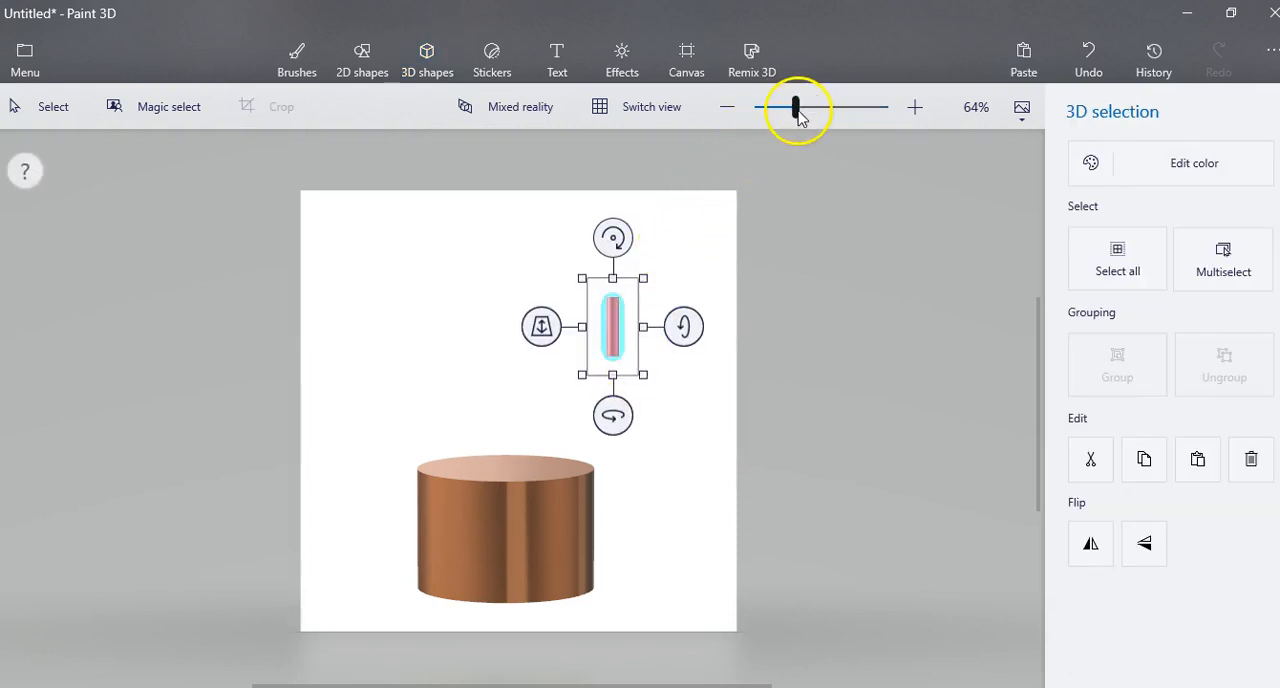
drag(795, 107, 815, 107)
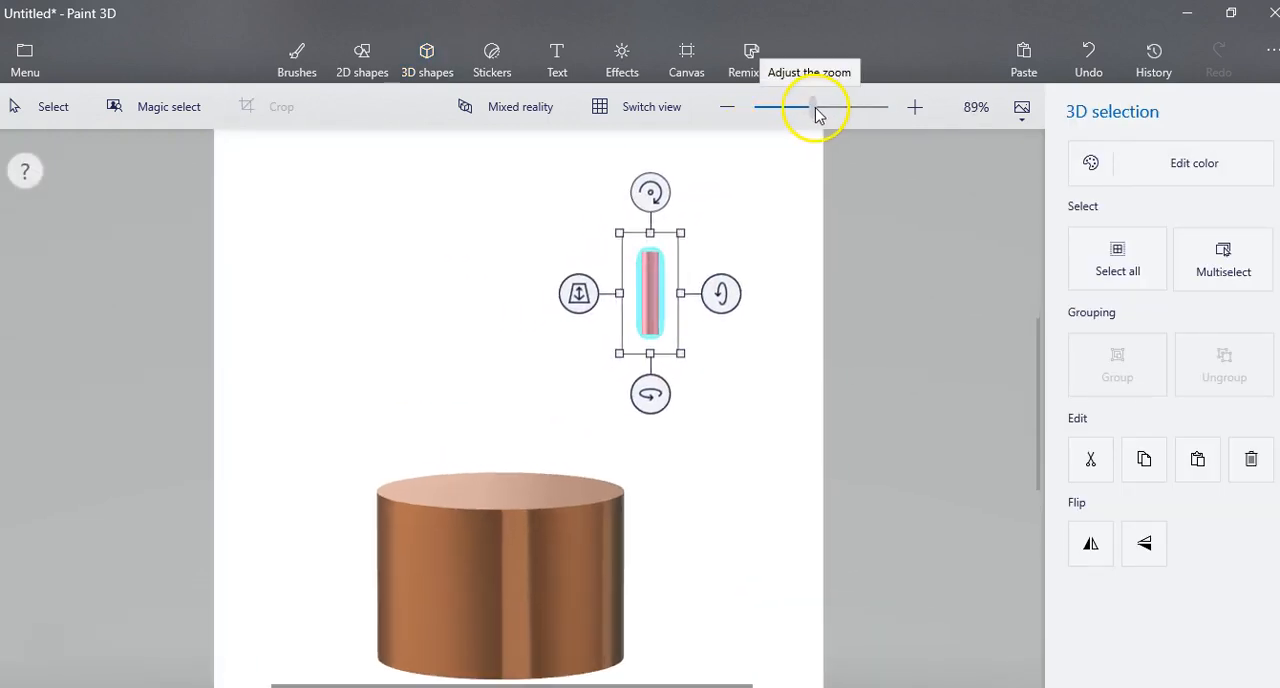
drag(812, 107, 820, 107)
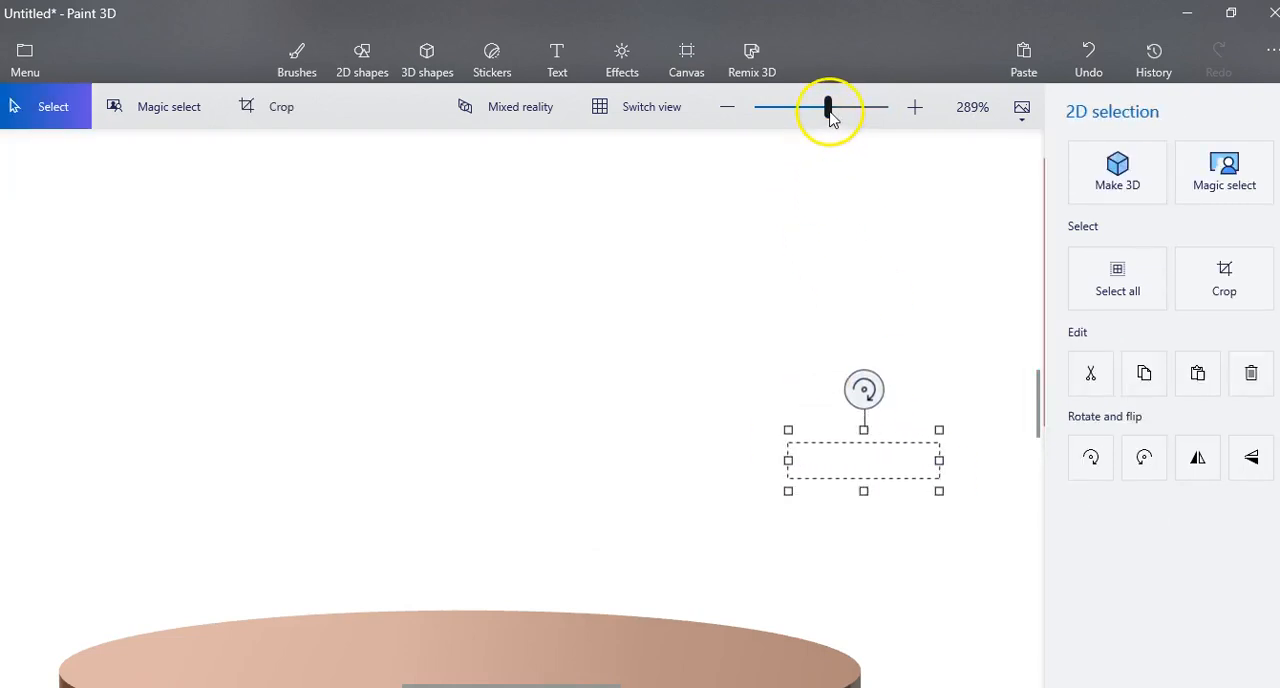
drag(828, 107, 813, 107)
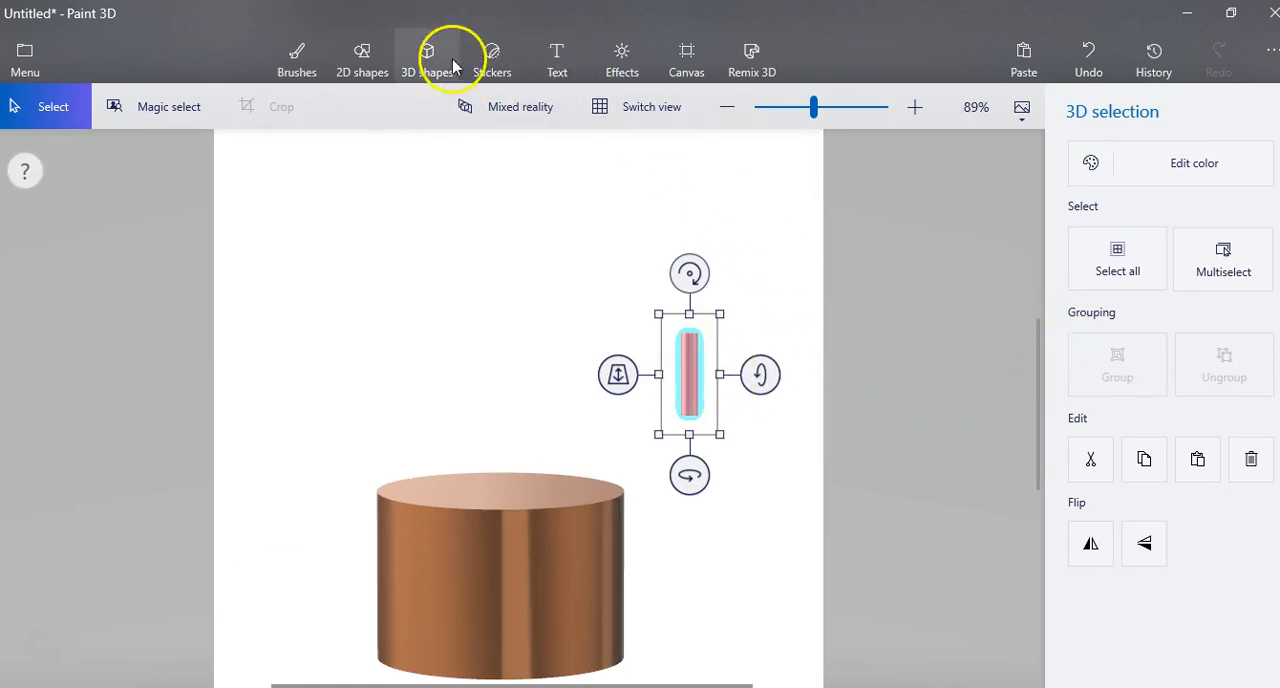
mouse_move(821, 73)
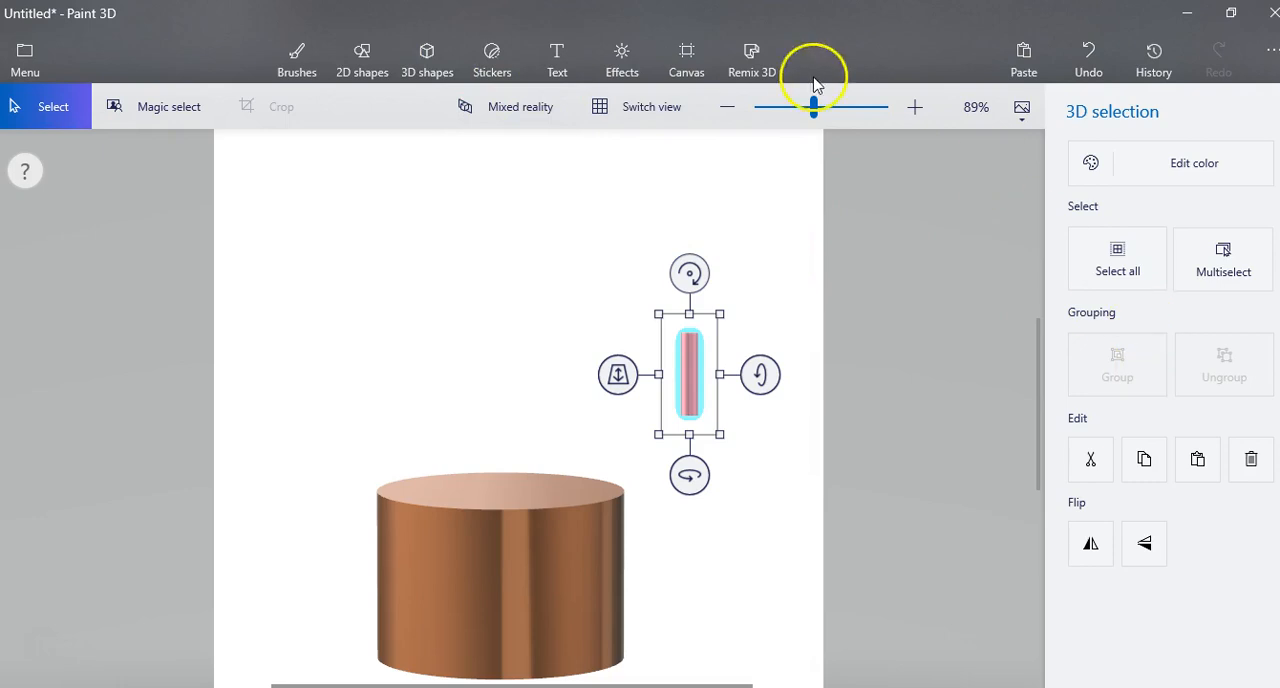
- Move the small yellow flame so it rests on the pink candle's tip
click(426, 58)
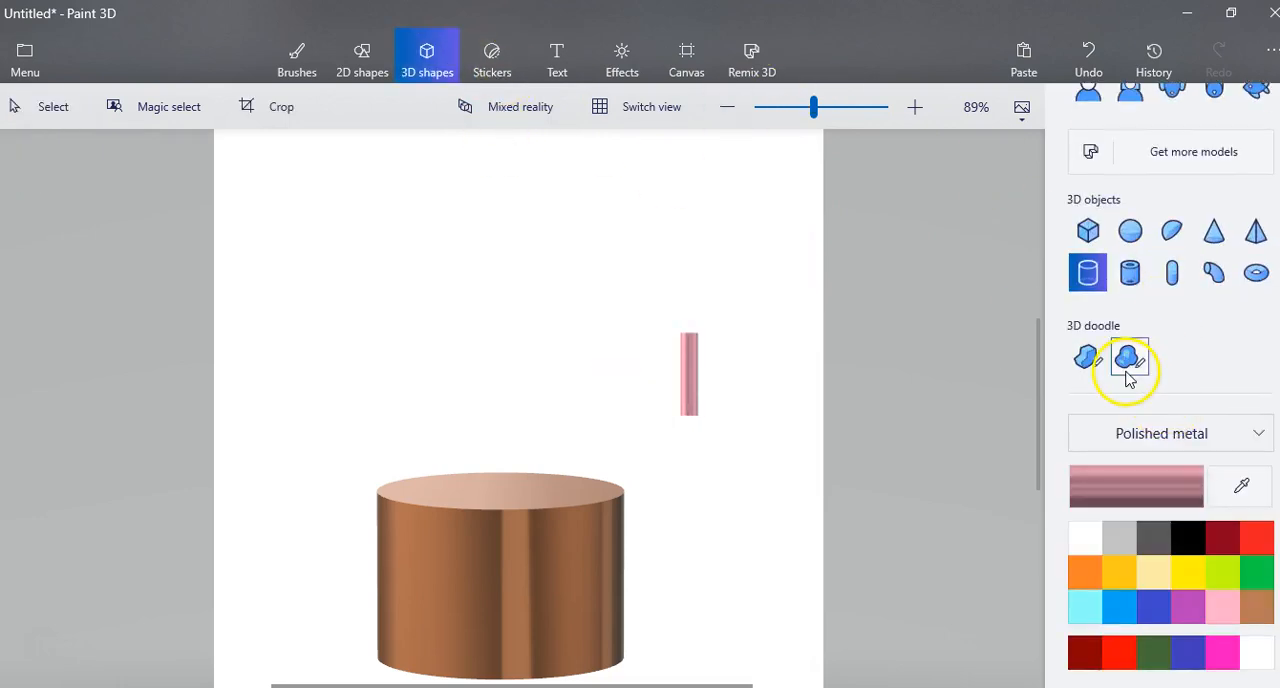
mouse_move(1125, 358)
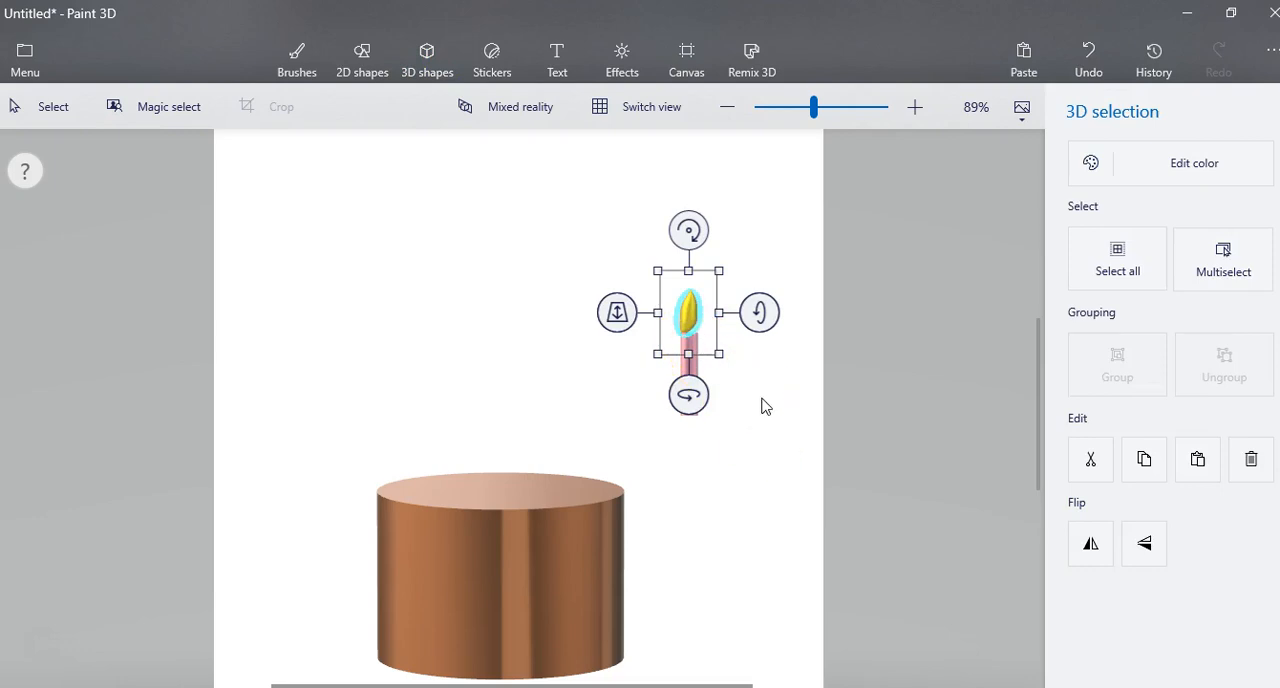
click(426, 55)
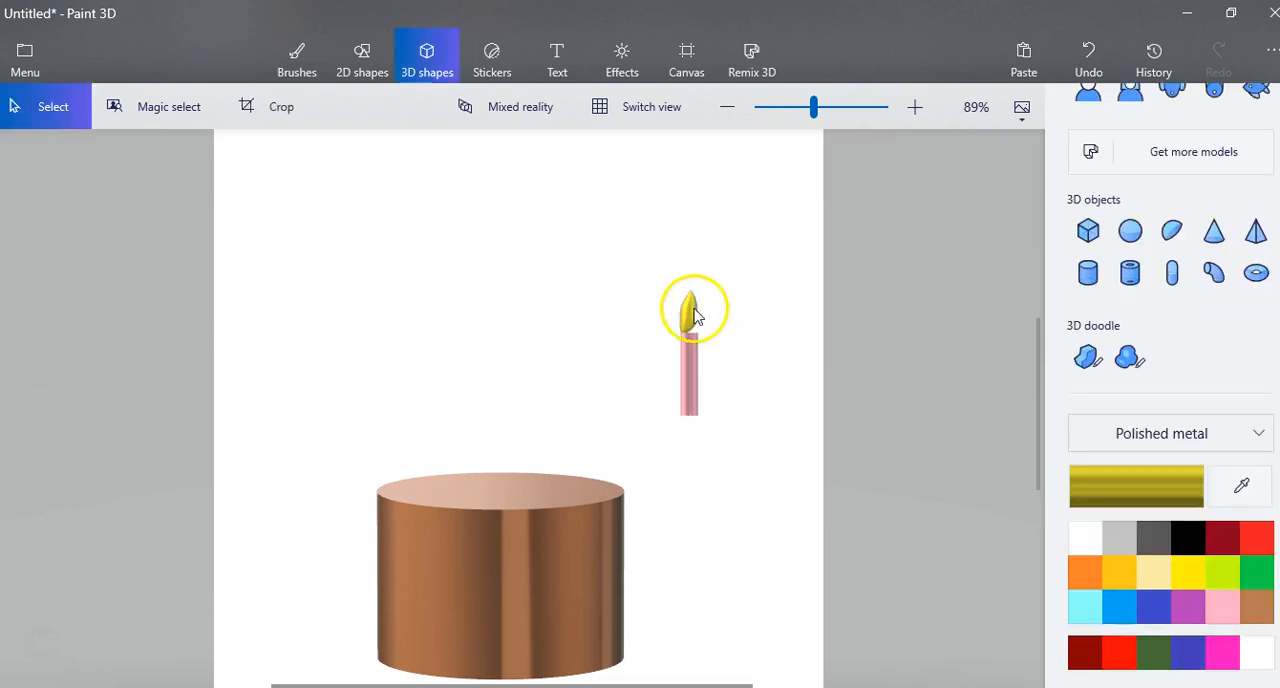
click(692, 312)
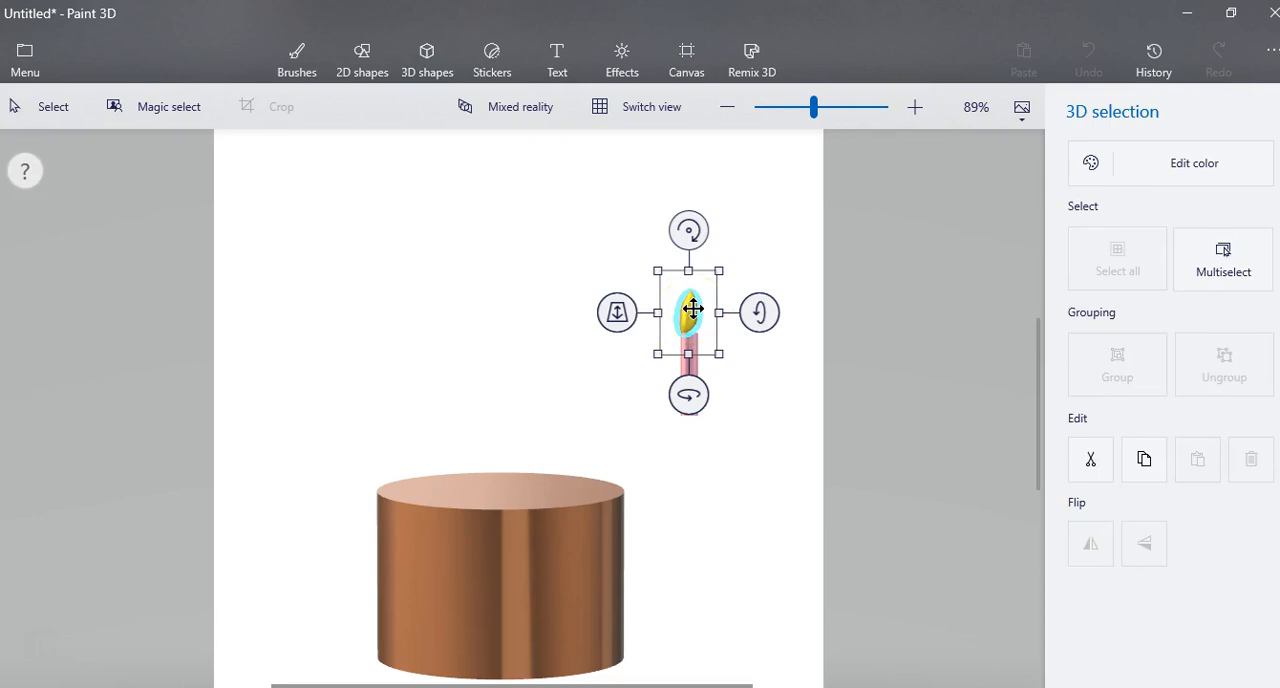
drag(690, 310, 693, 318)
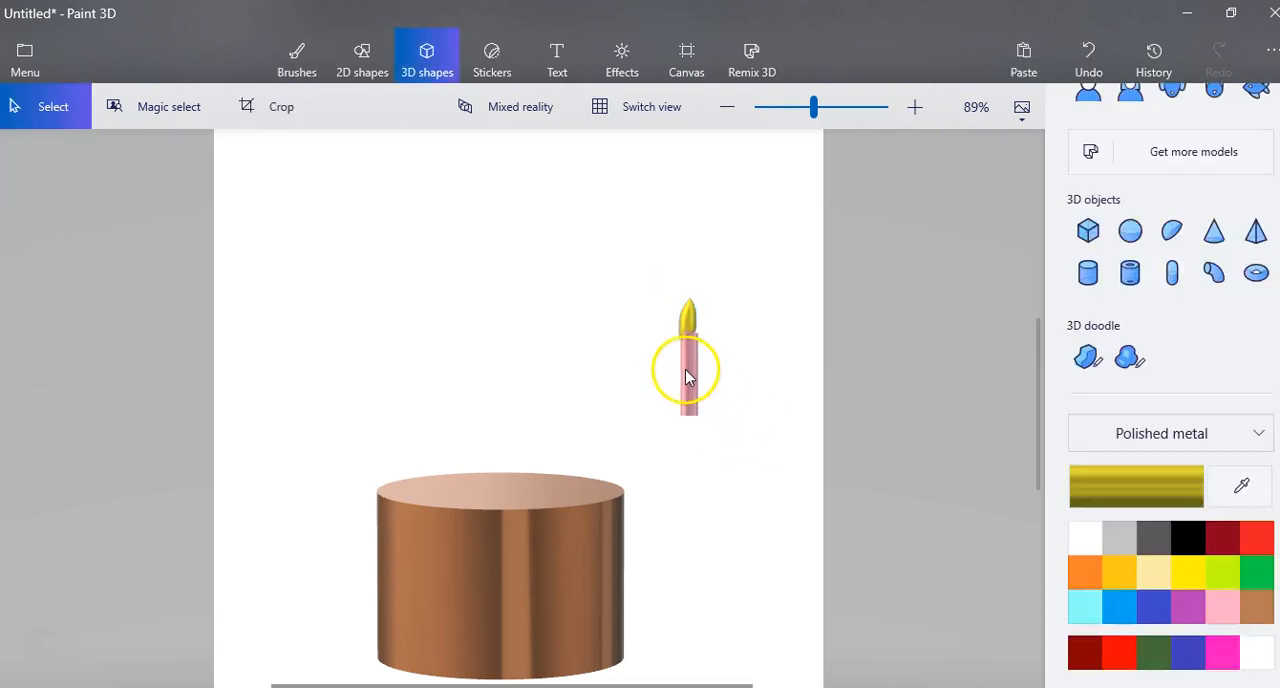
click(686, 376)
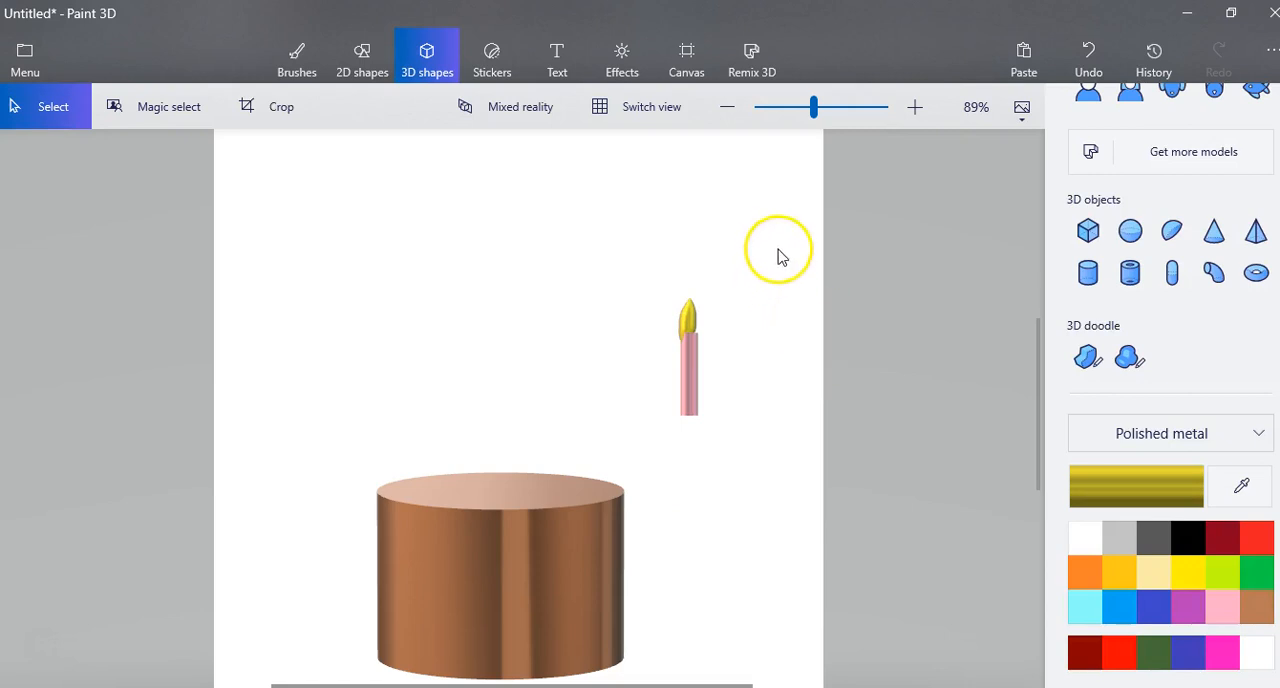
click(688, 360)
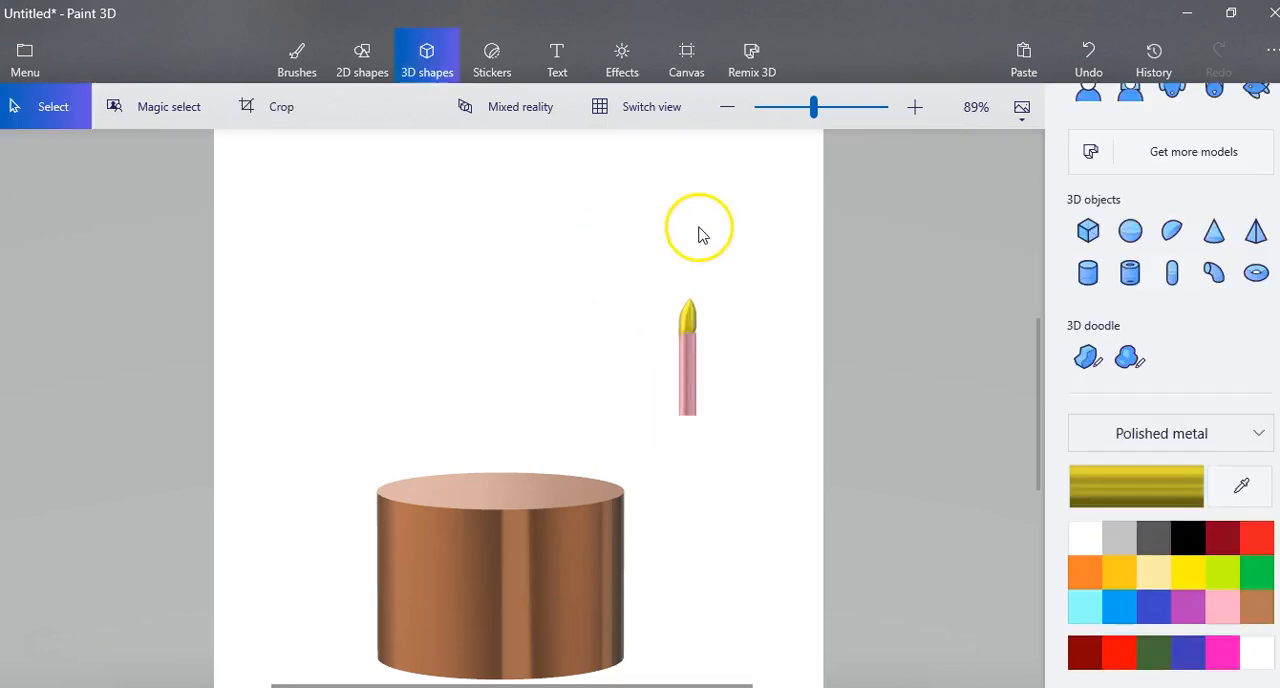
mouse_move(753, 247)
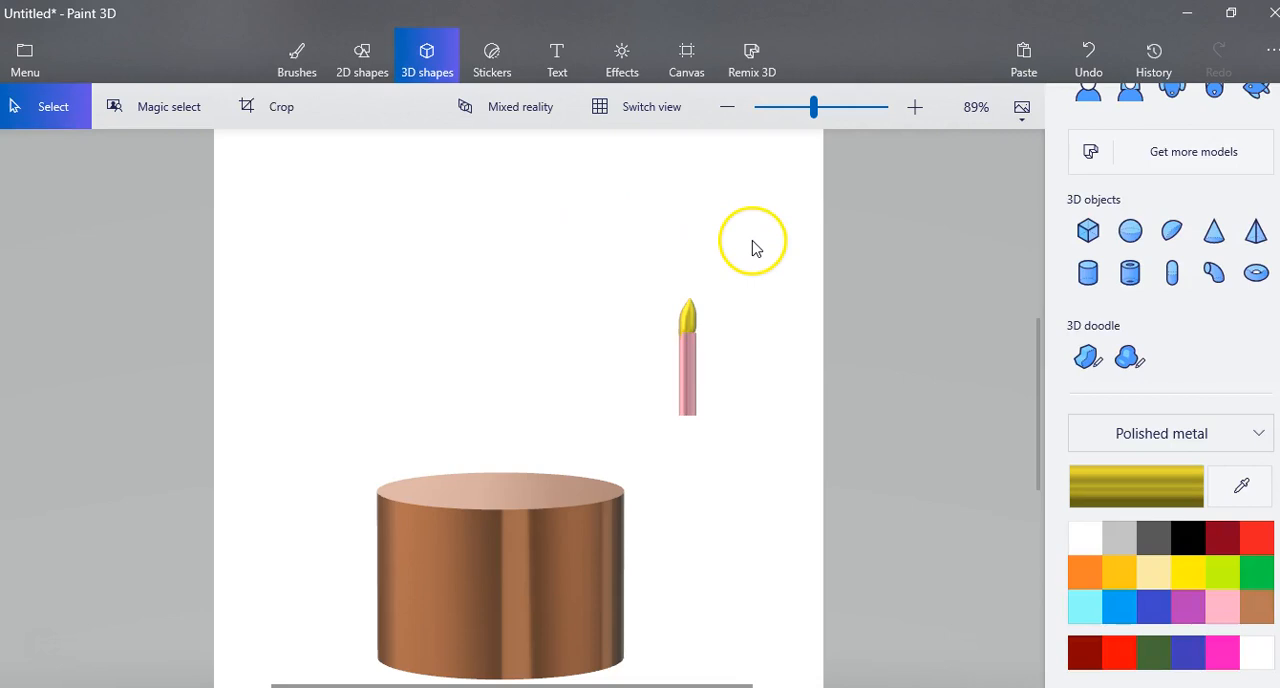
mouse_move(770, 345)
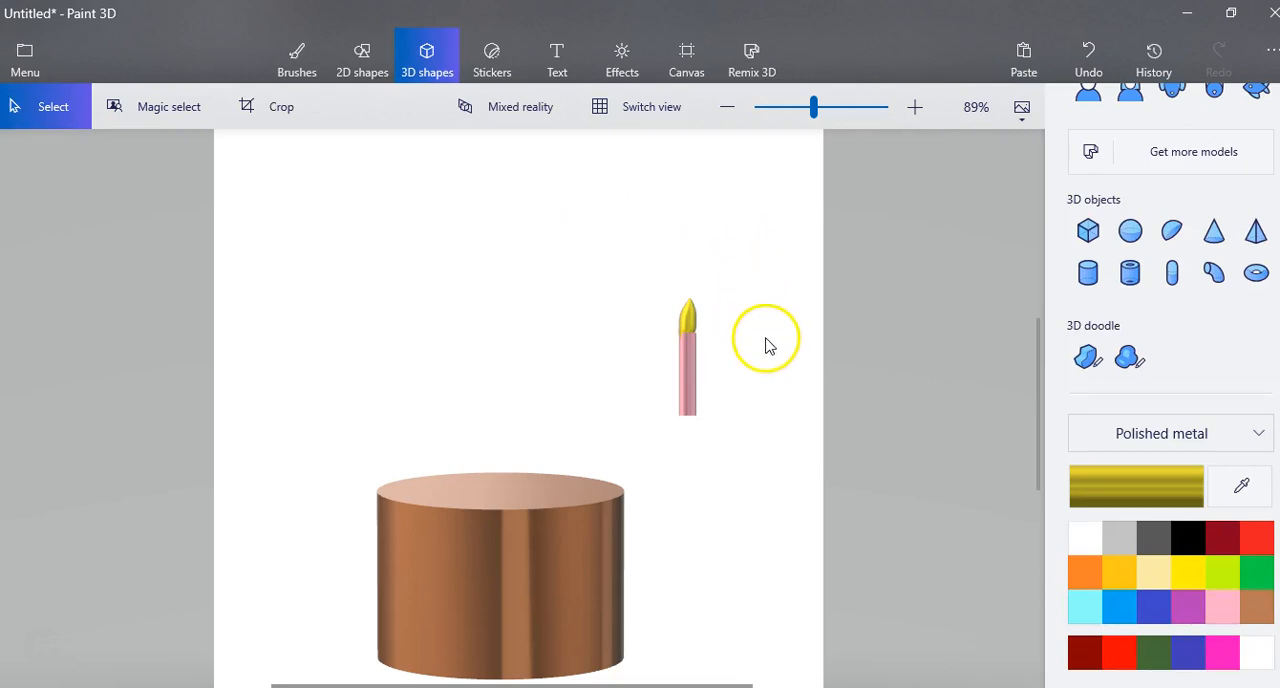
mouse_move(738, 355)
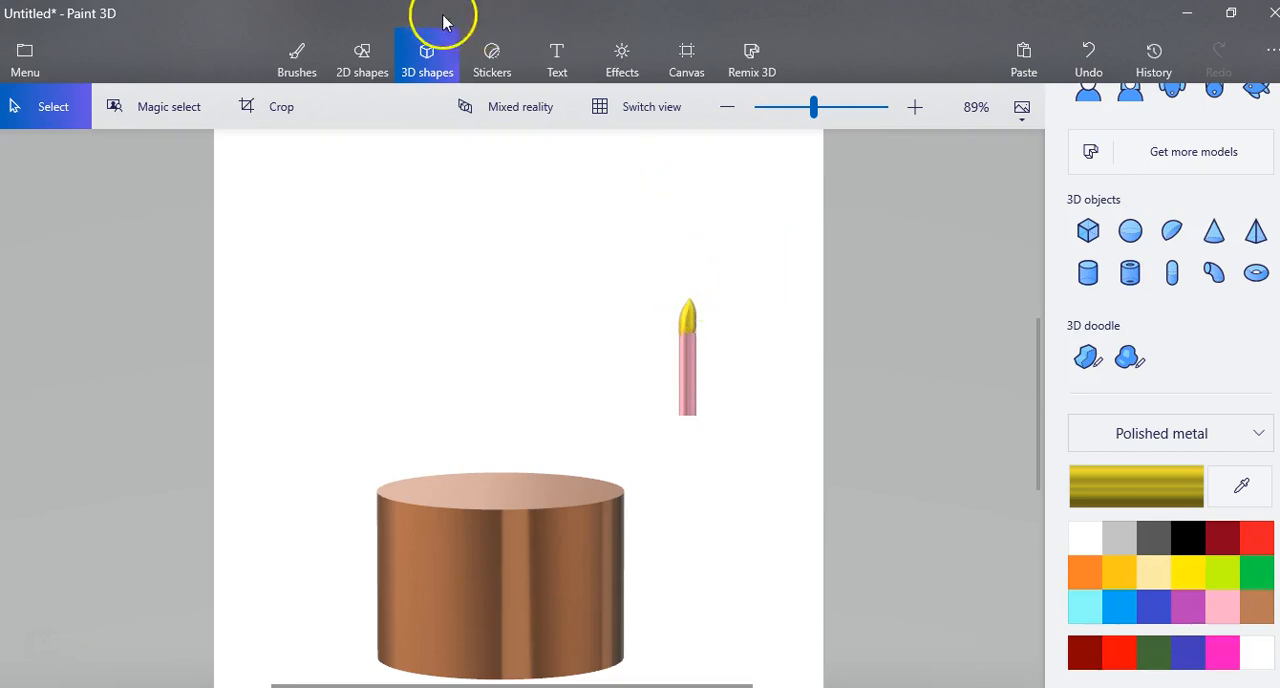
mouse_move(654, 308)
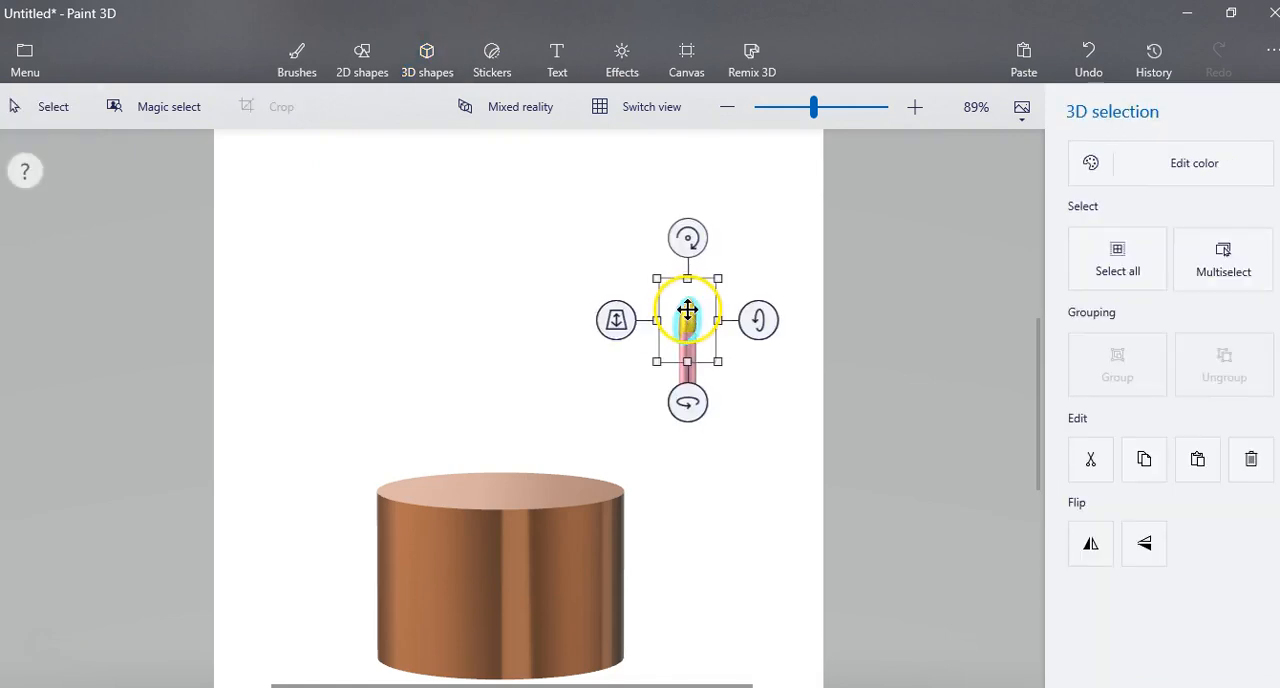
mouse_move(1080, 270)
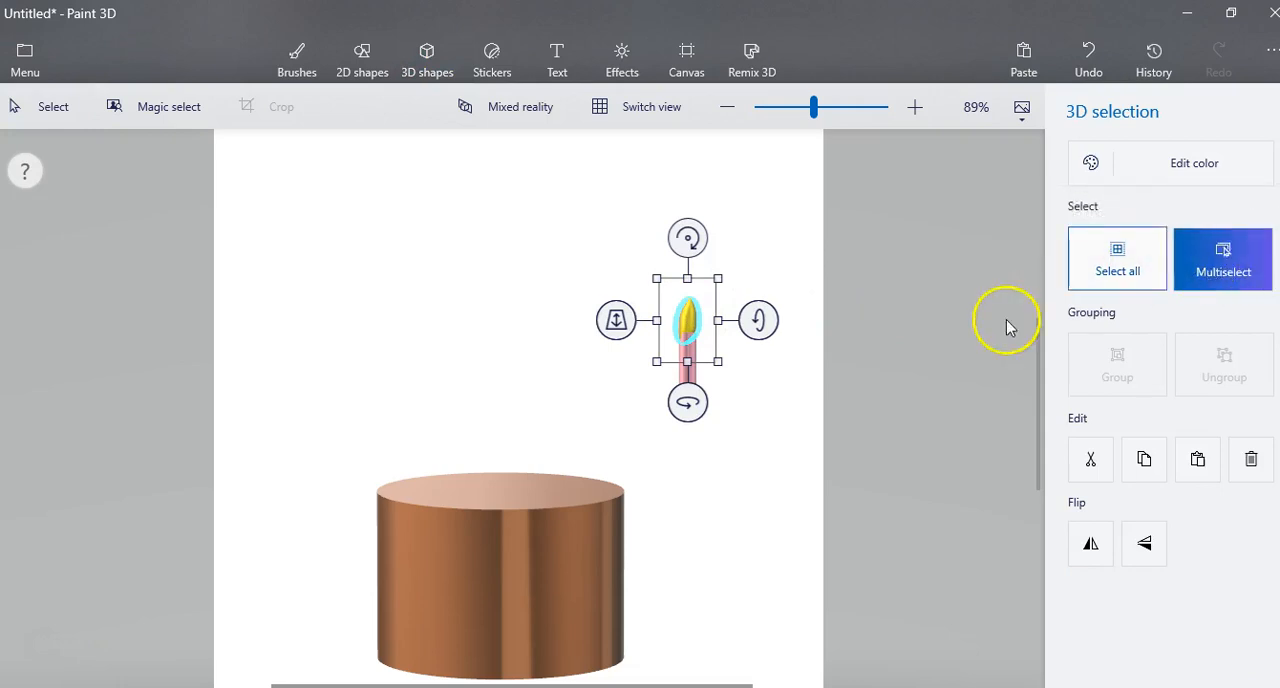
mouse_move(684, 390)
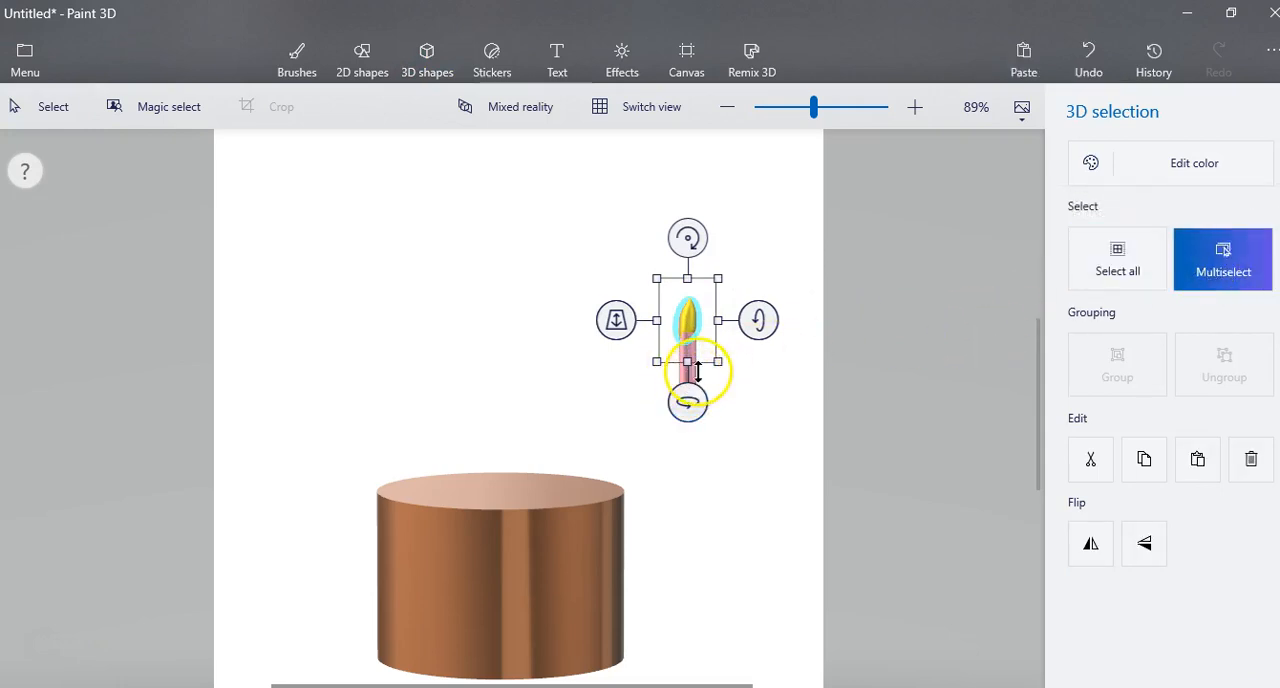
mouse_move(769, 207)
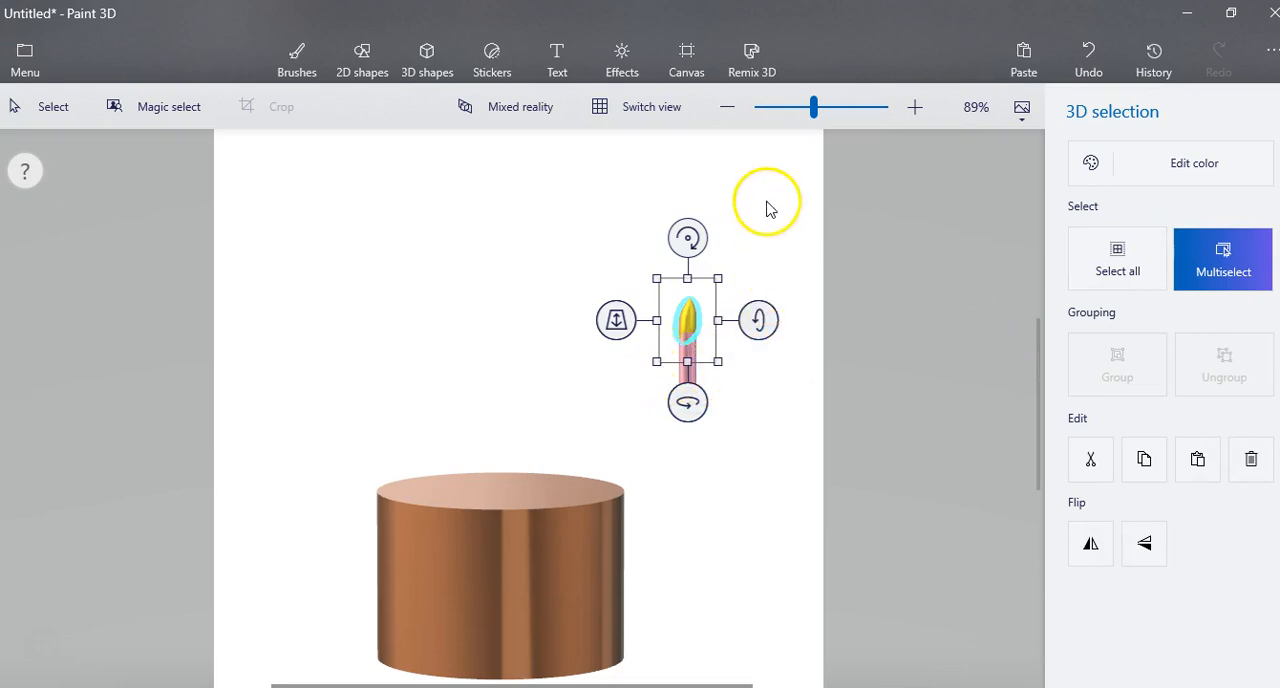
- Drag the grouped flame and candle onto the top of the brown cake
click(426, 58)
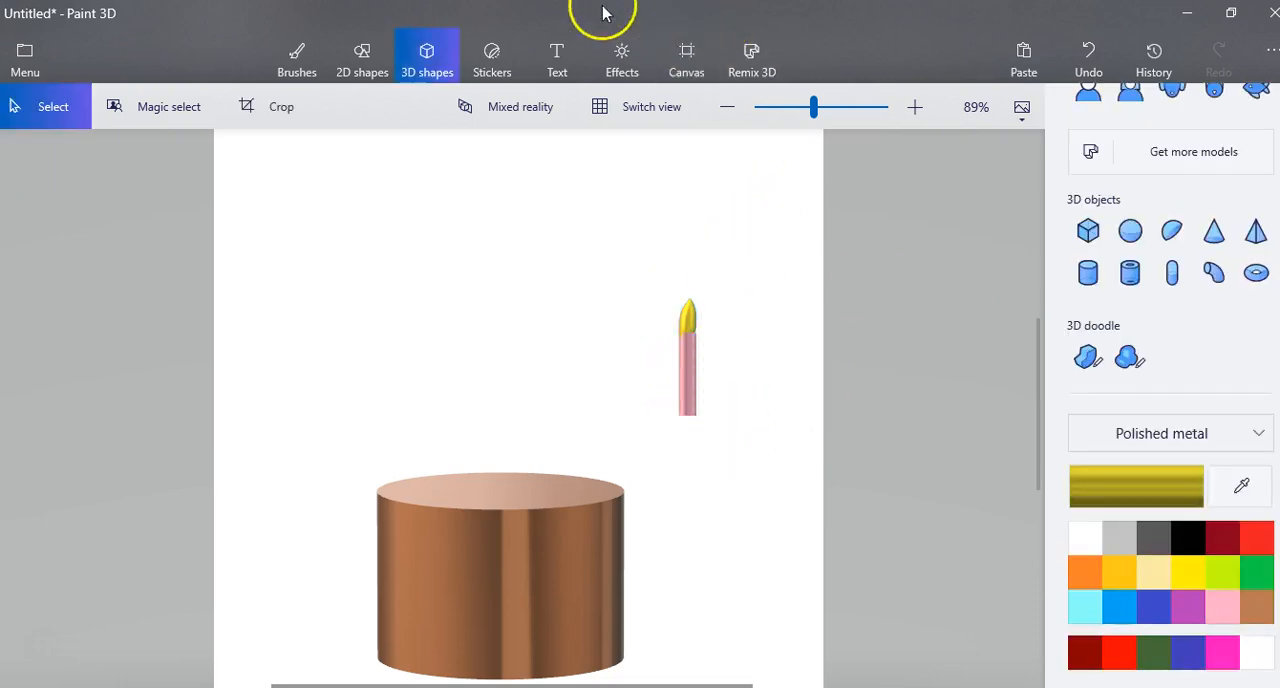
mouse_move(338, 243)
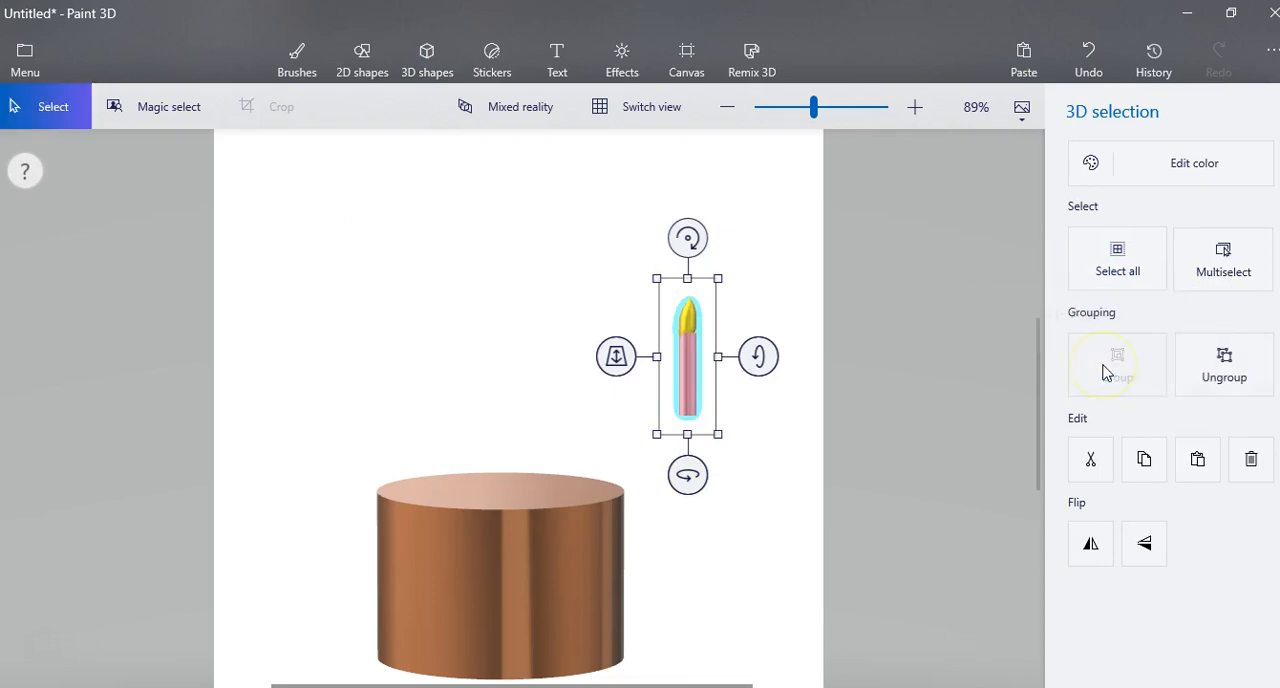
mouse_move(702, 367)
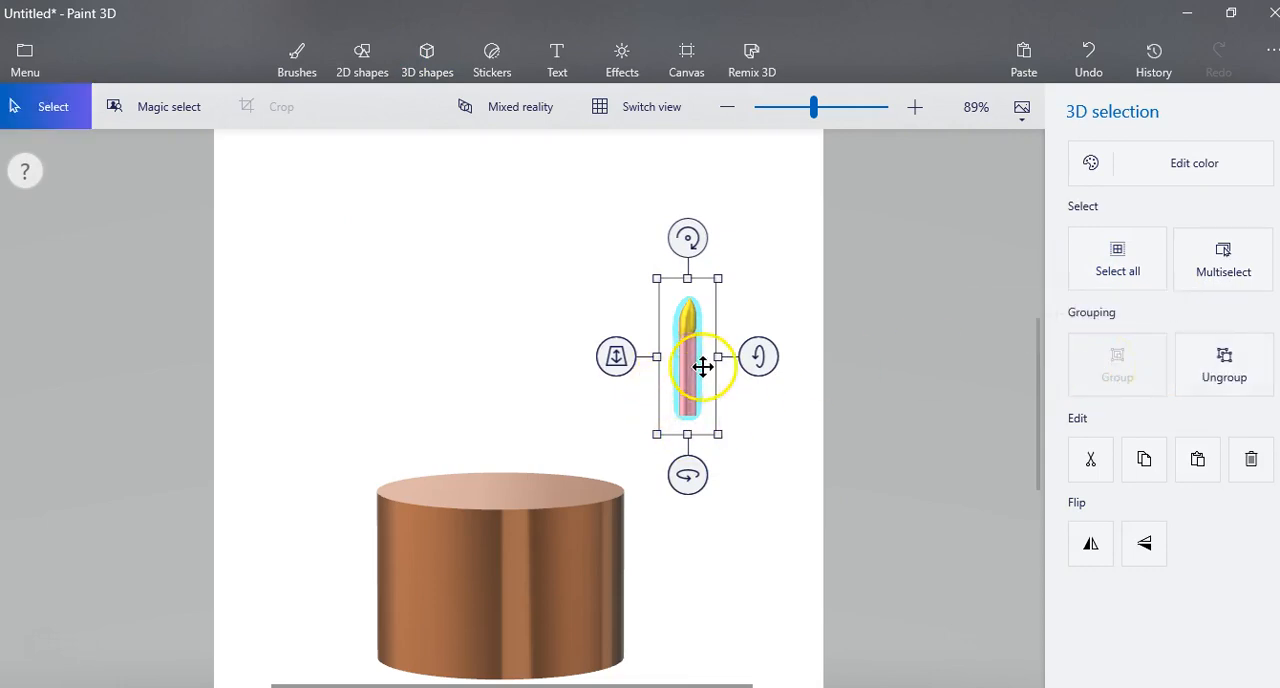
drag(702, 366, 628, 340)
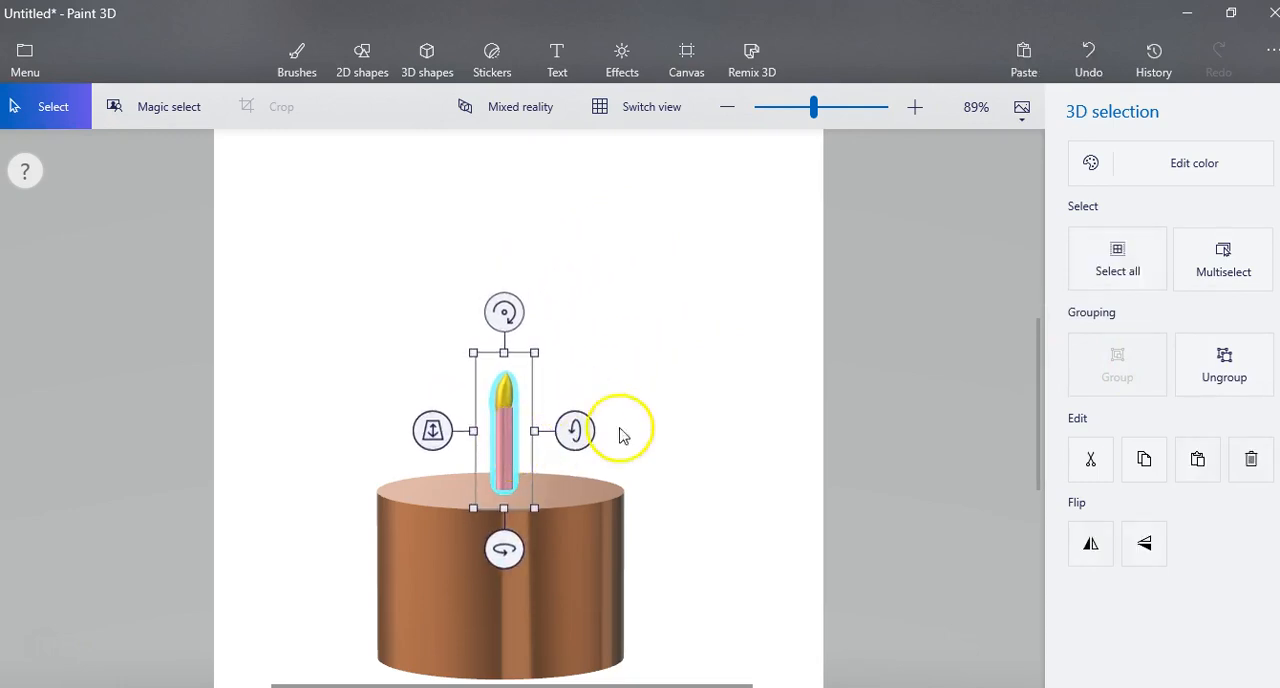
click(426, 55)
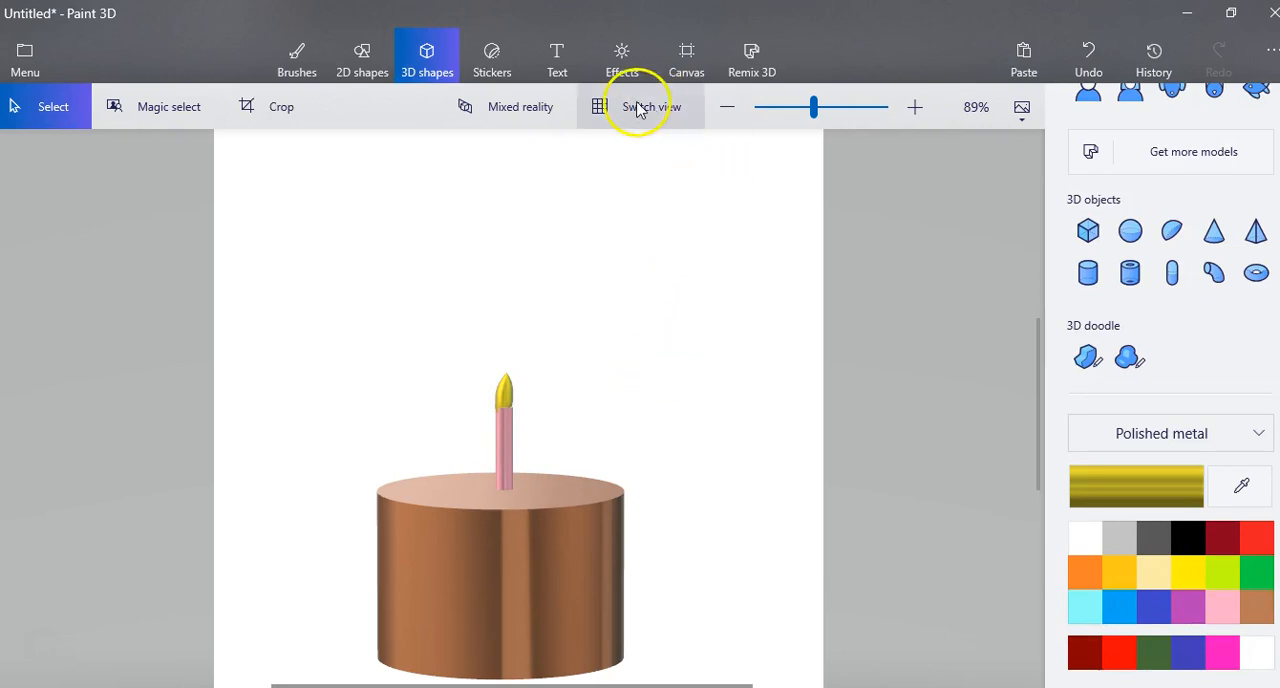
mouse_move(632, 120)
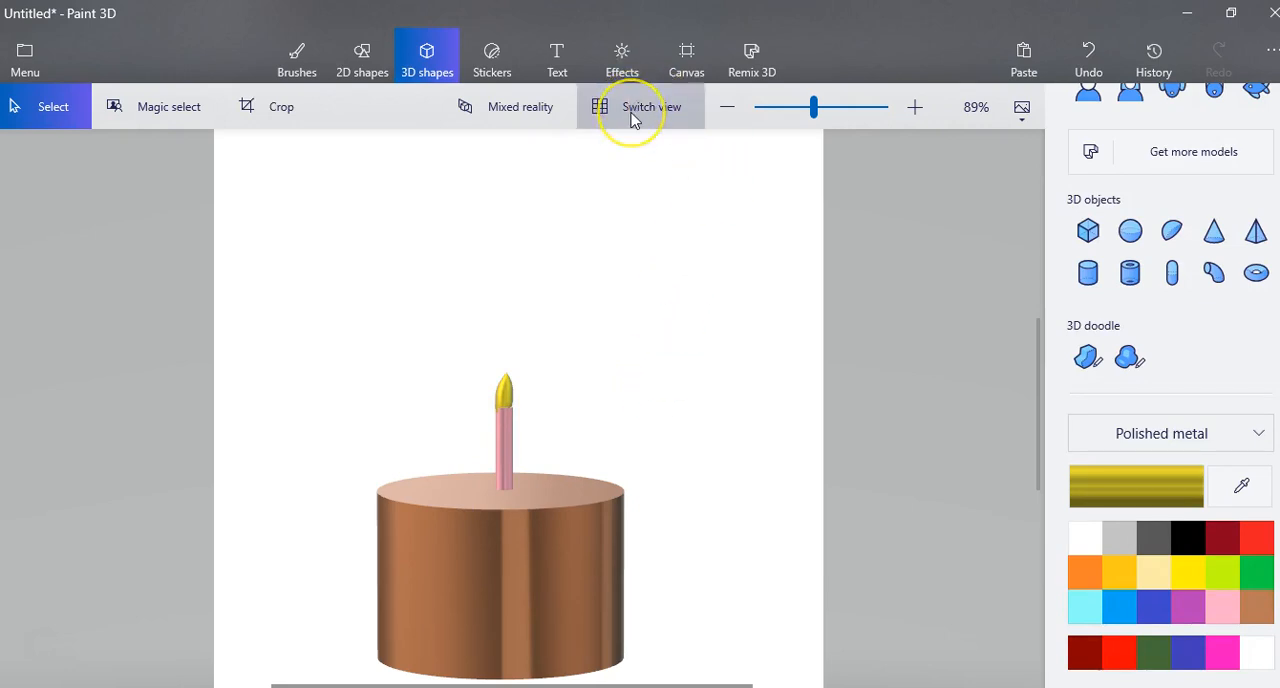
click(640, 106)
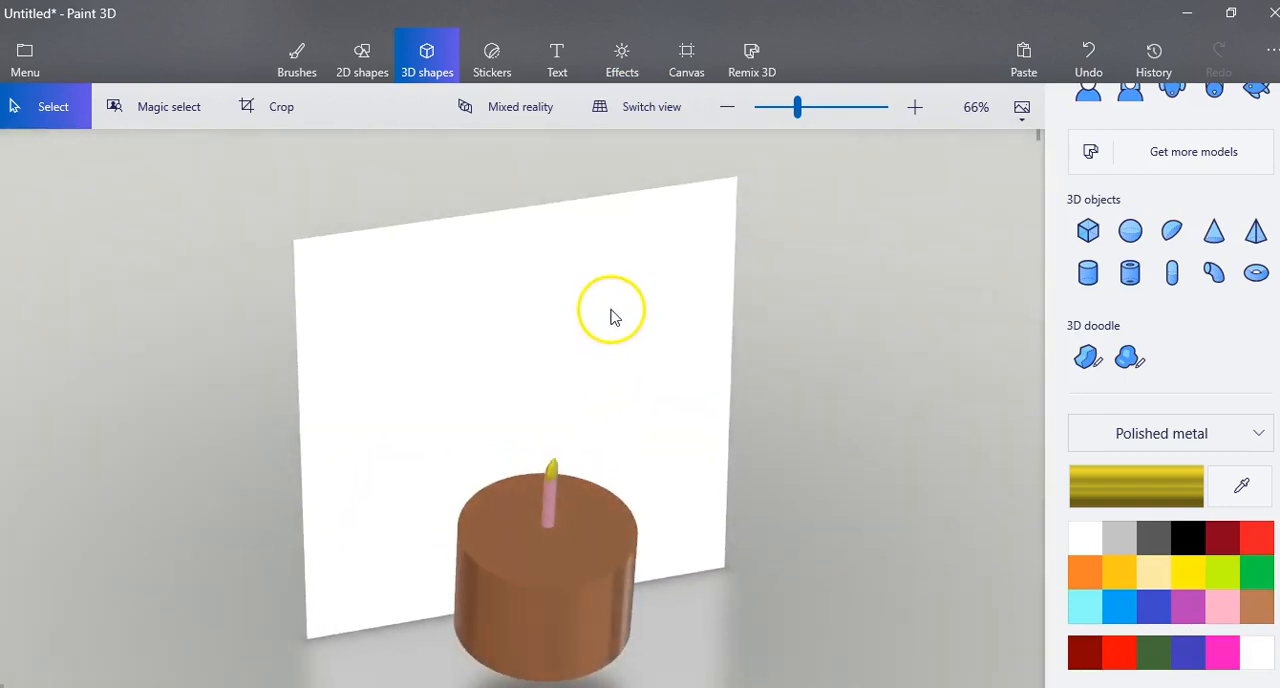
drag(612, 312, 590, 418)
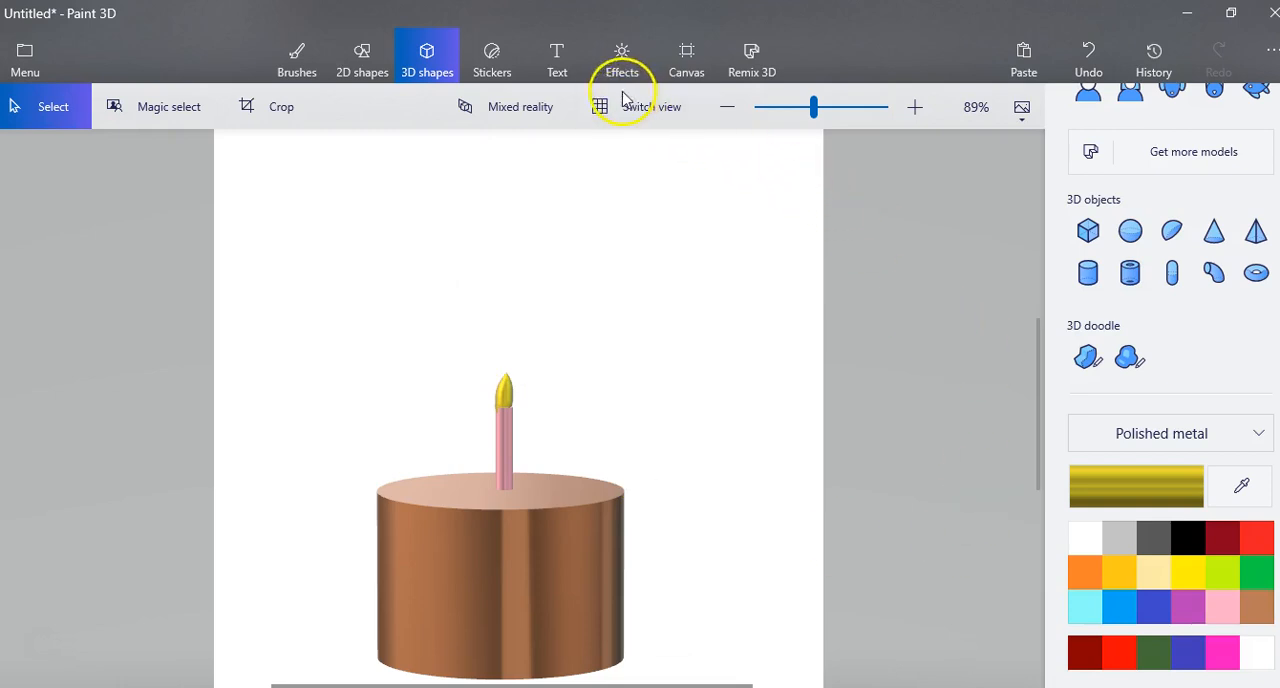
mouse_move(551, 70)
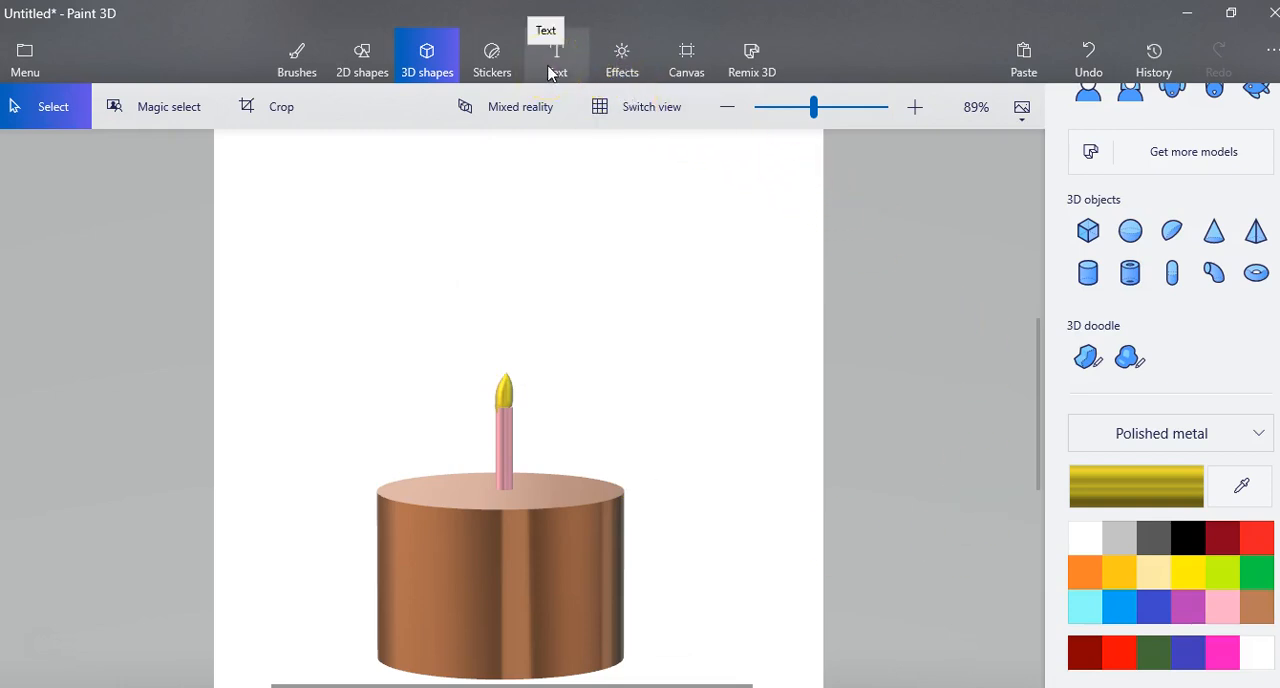
- Choose 3D text with bold blue Britannic at size 72
click(556, 55)
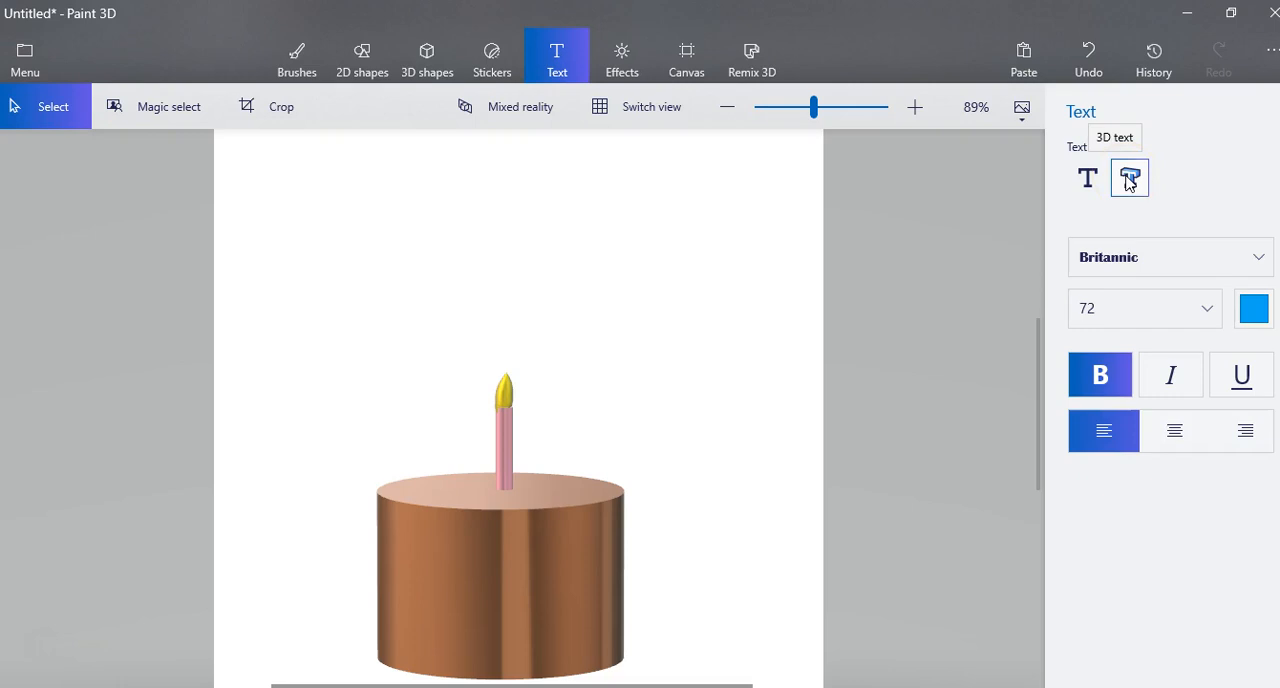
click(1128, 177)
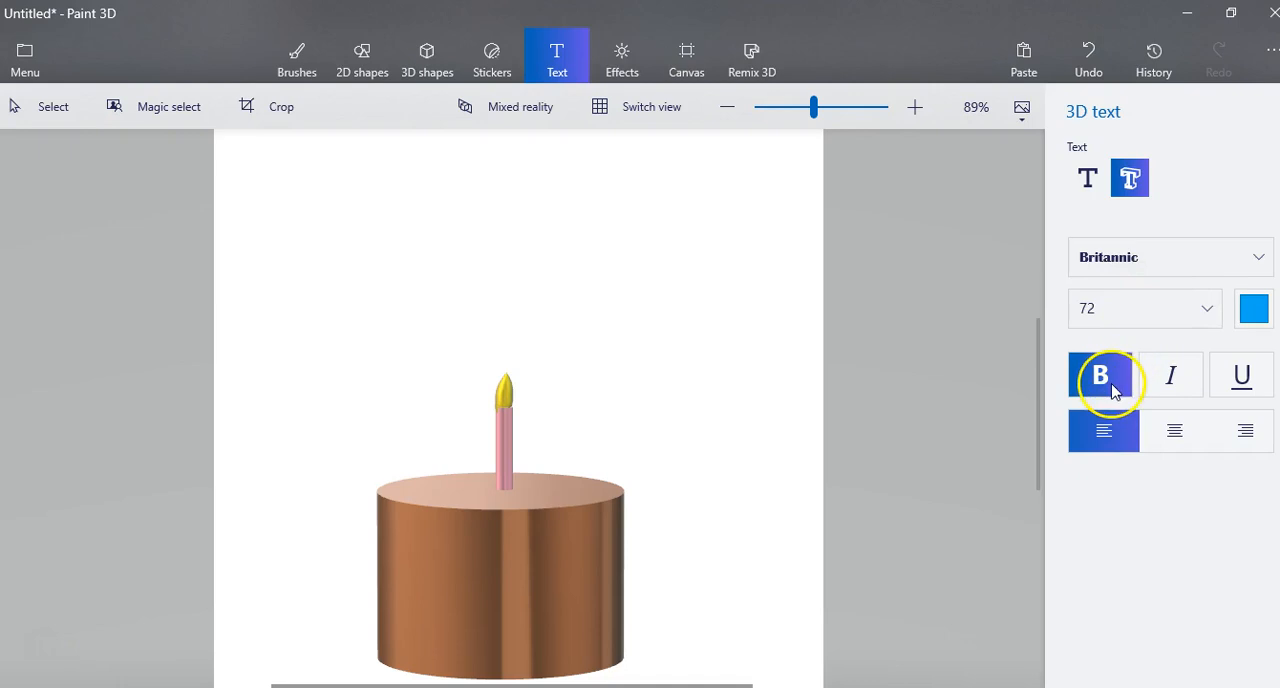
mouse_move(1254, 308)
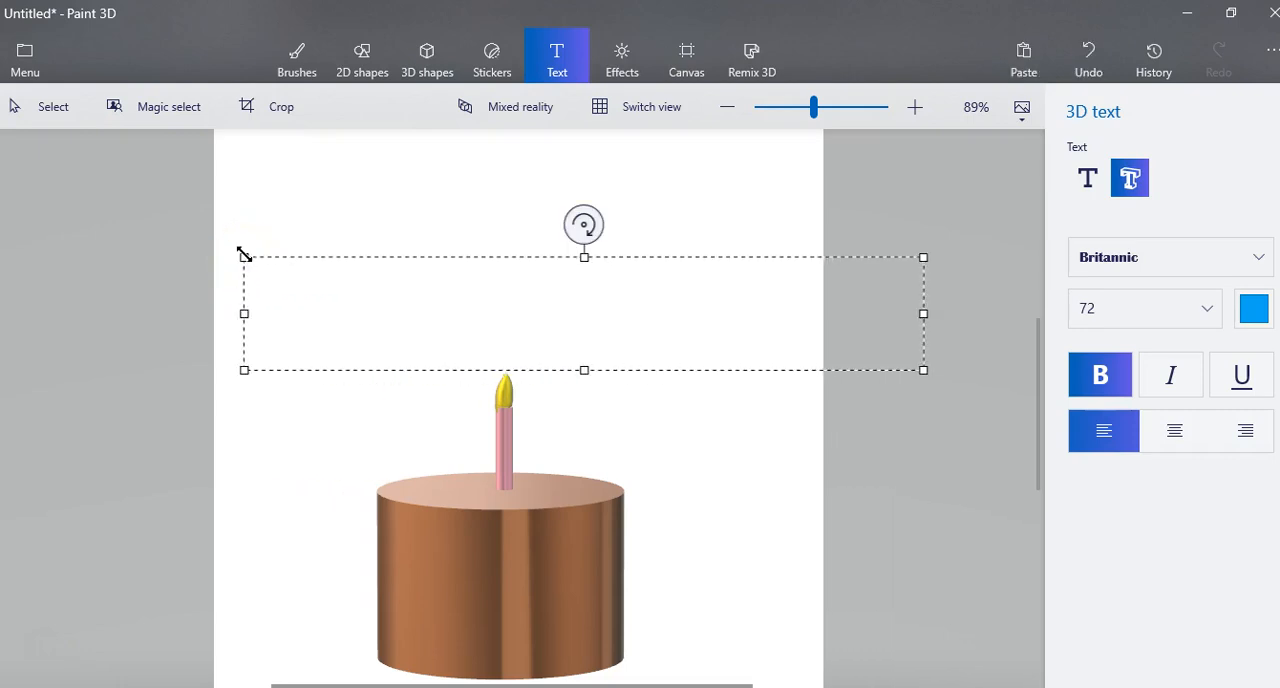
- Type 'Happy Birthday' and commit it as a 3D object above the cake
text(Birth)
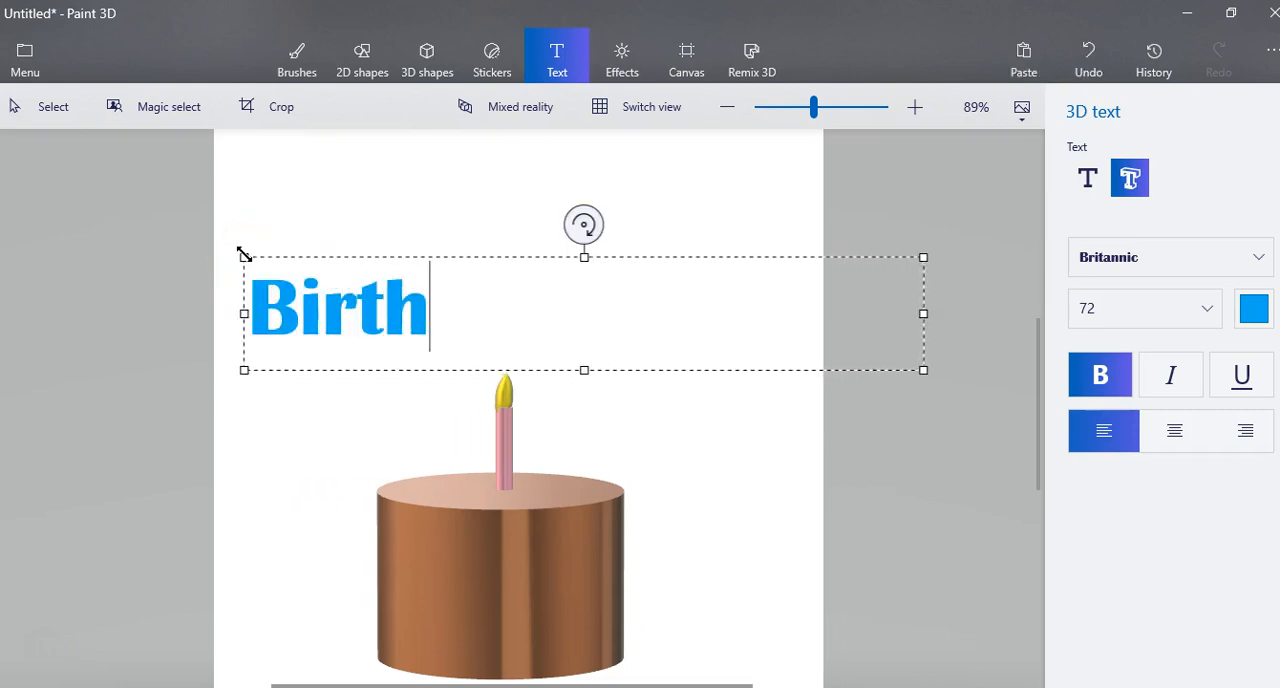
text(da)
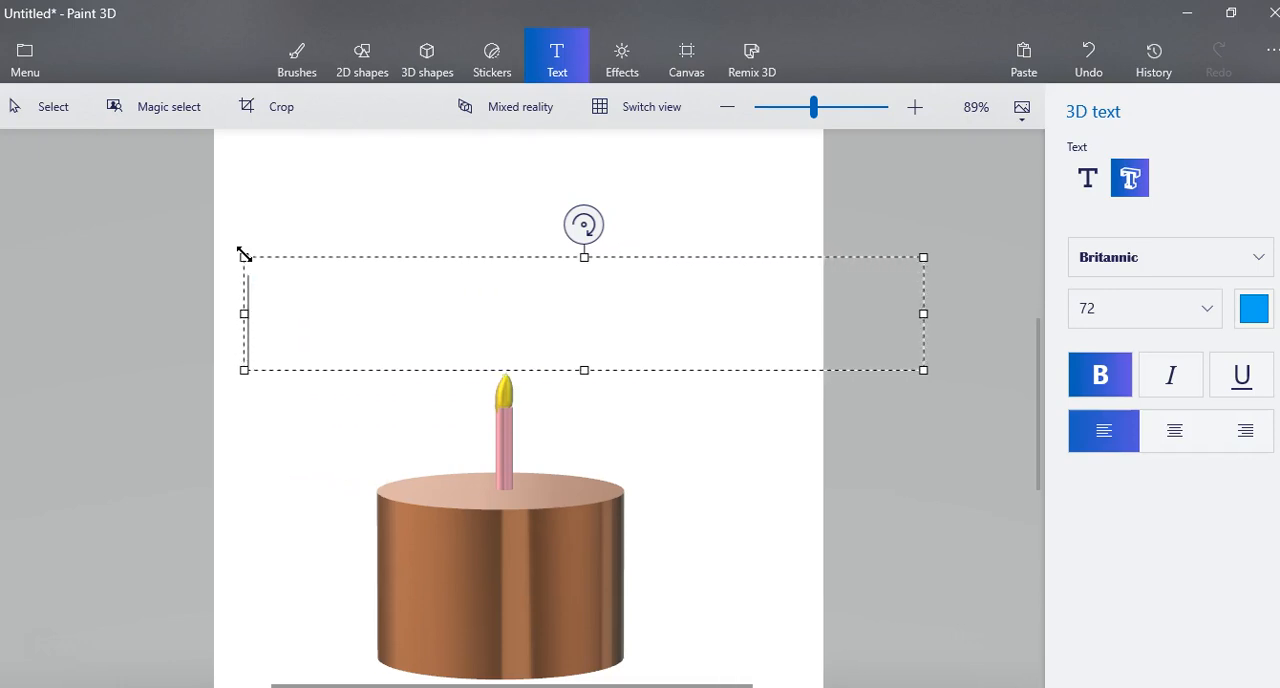
text(Happy B)
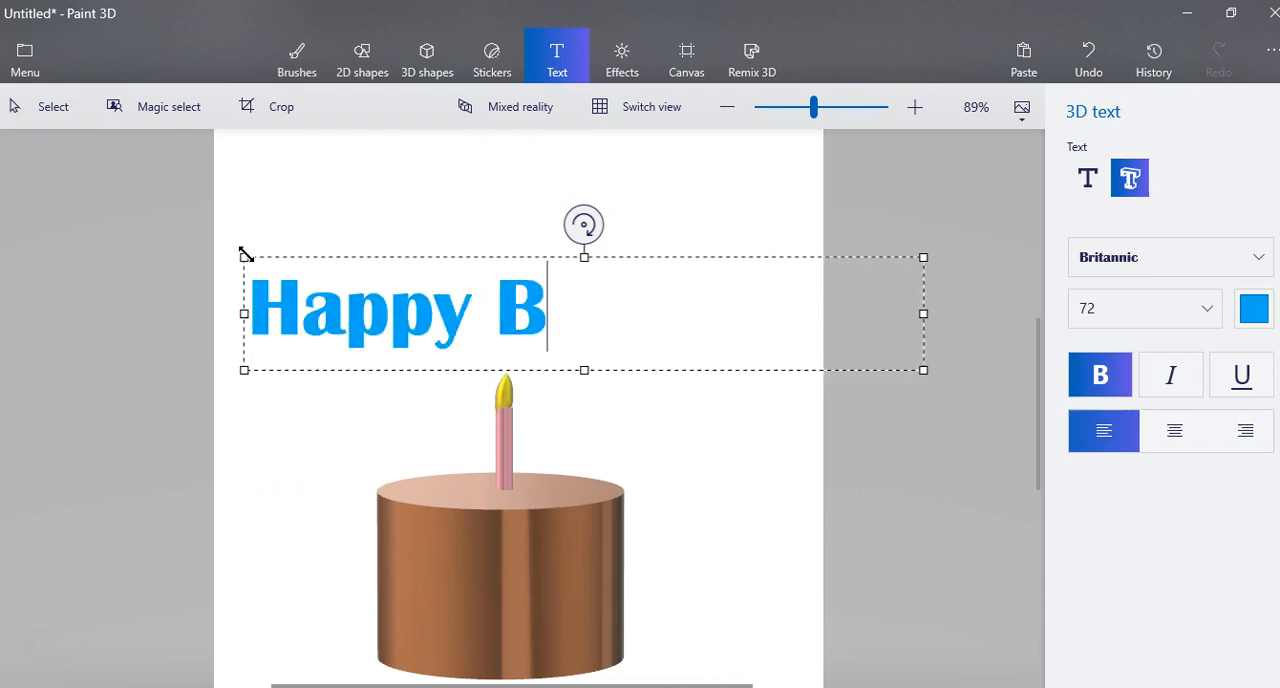
text(irthday)
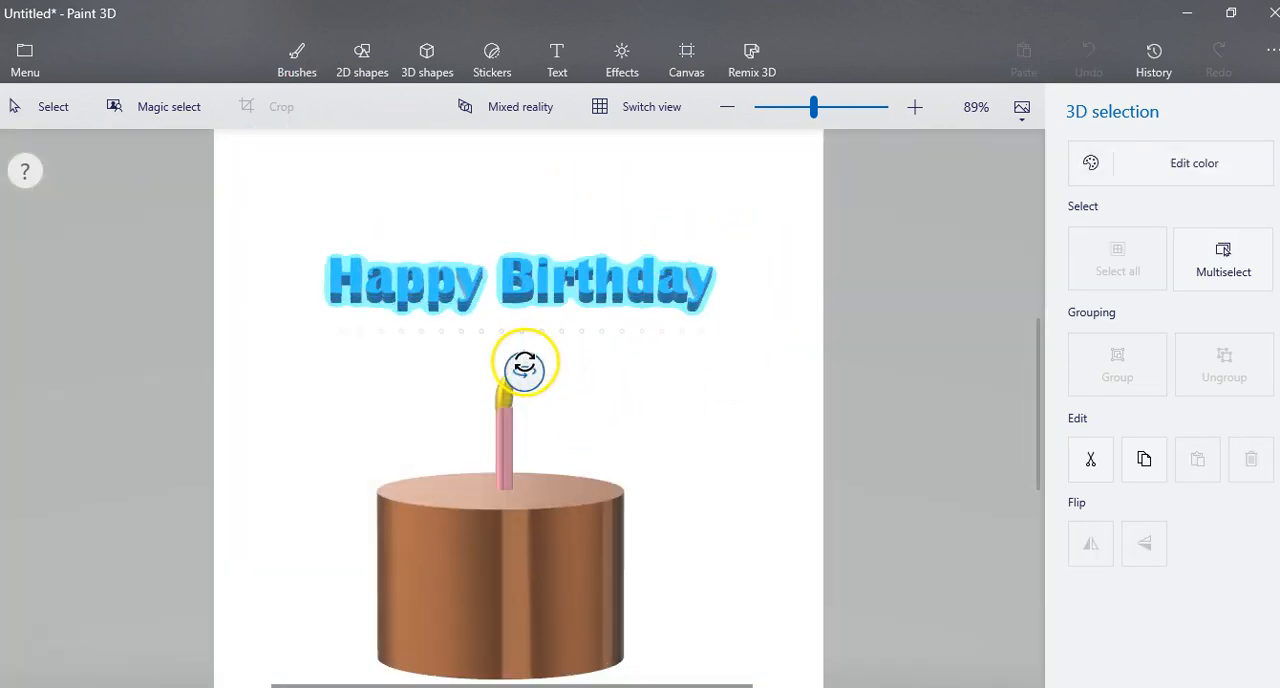
click(520, 280)
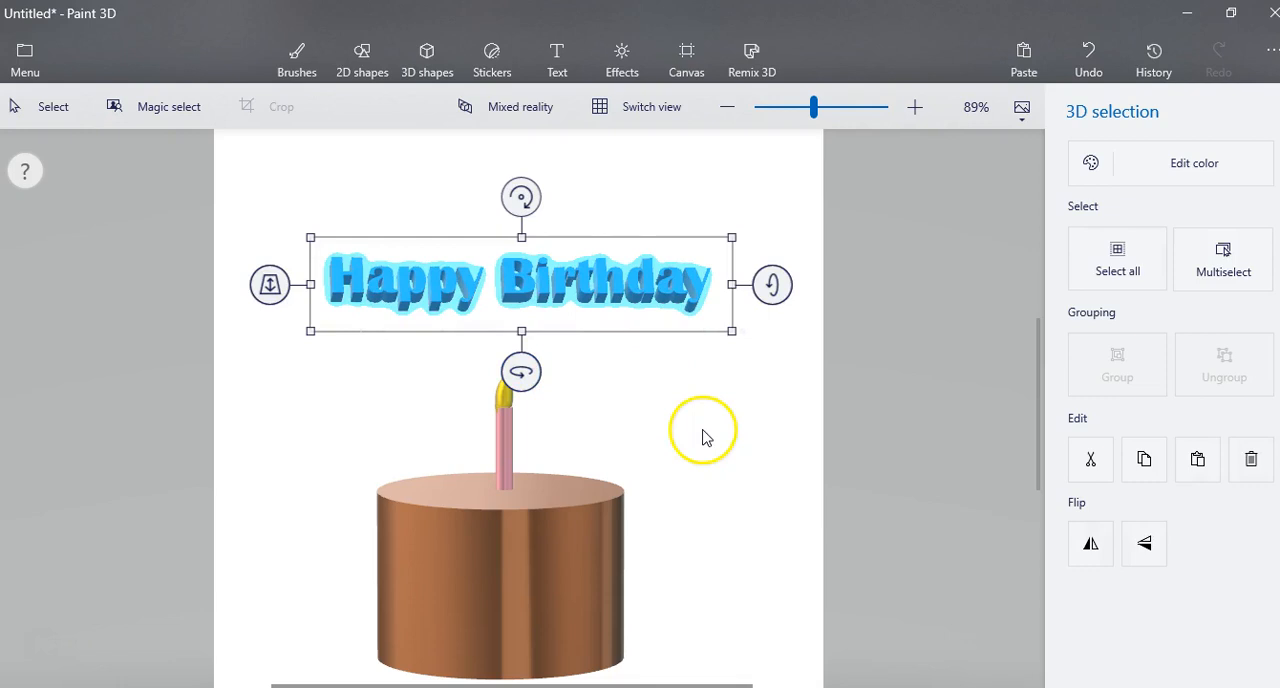
- Preview the Lavender, Candy, Taffy and Sand lighting filters, ending on Honey
click(556, 58)
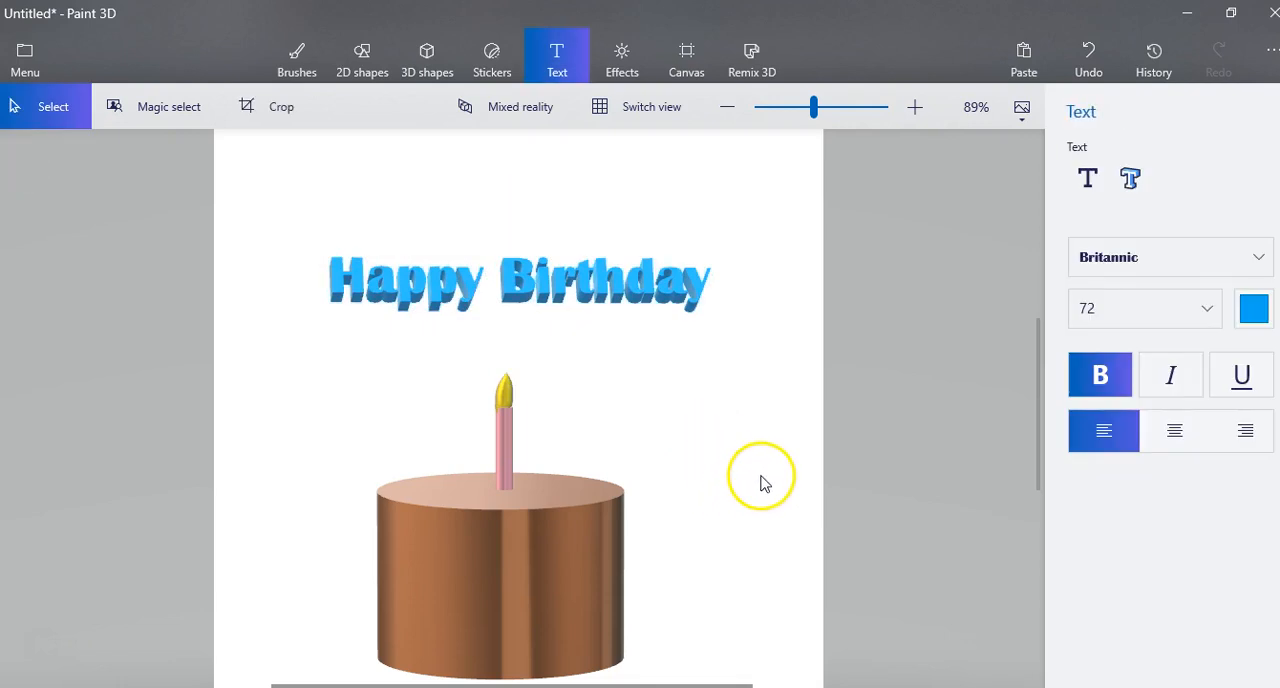
mouse_move(770, 465)
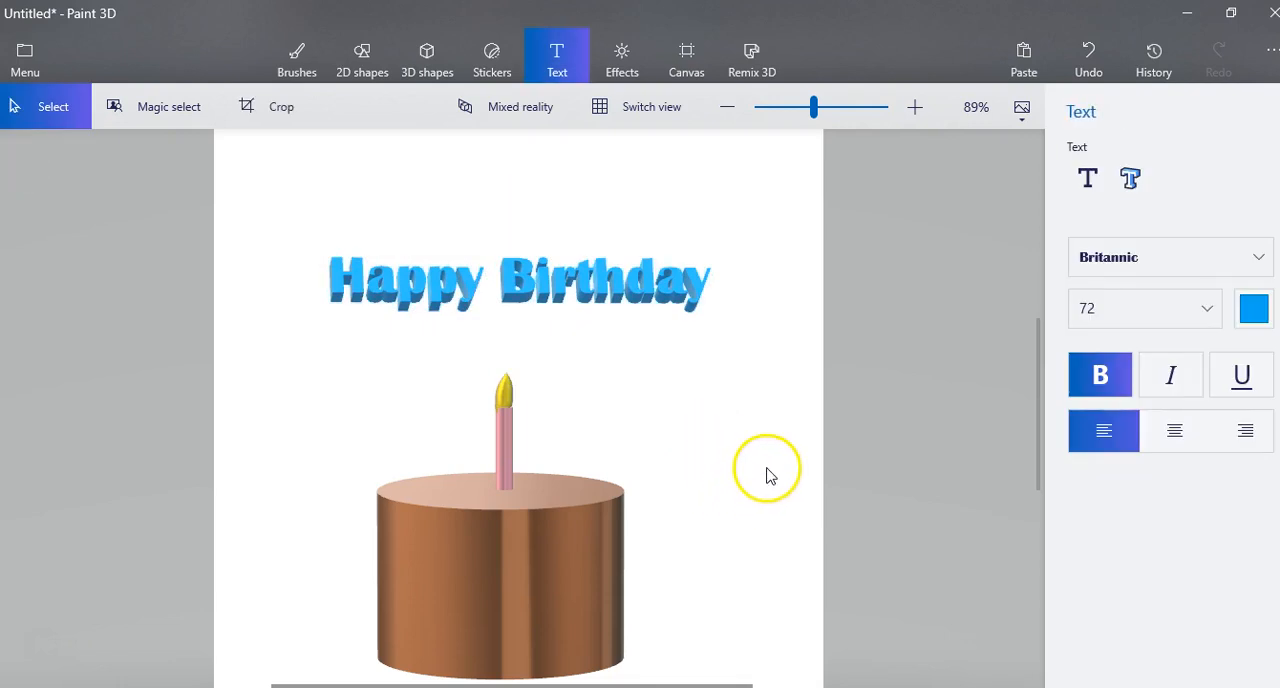
mouse_move(638, 325)
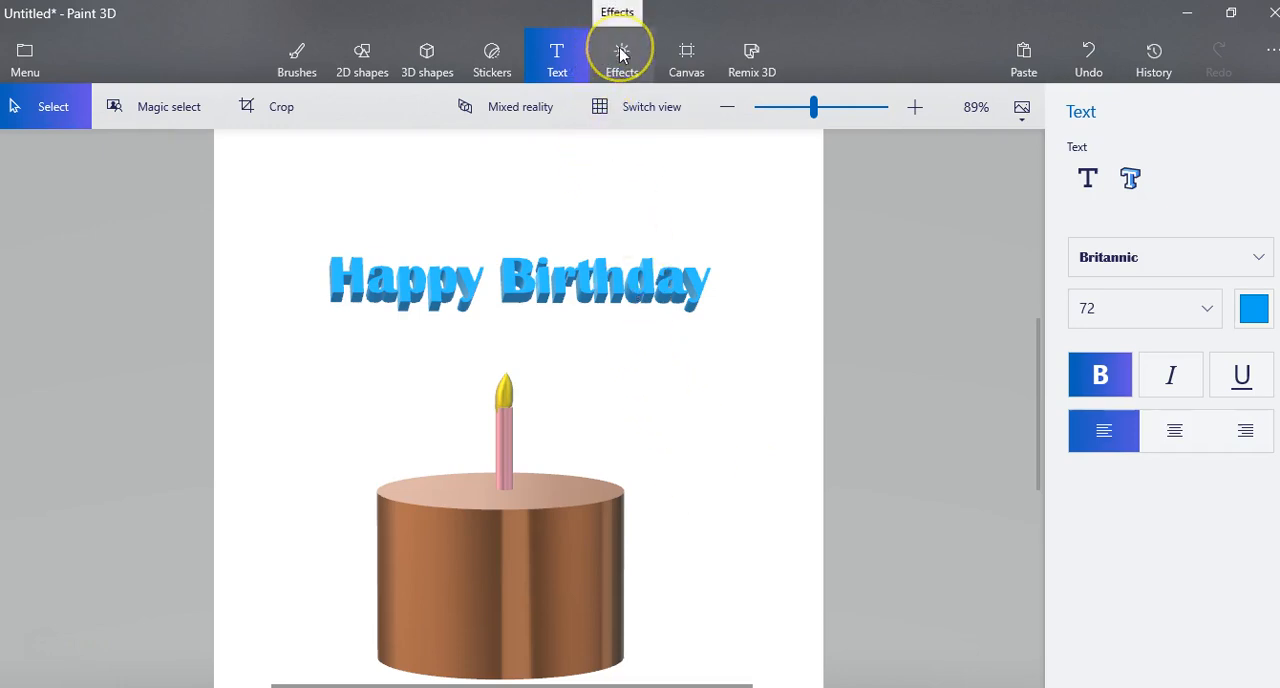
click(620, 51)
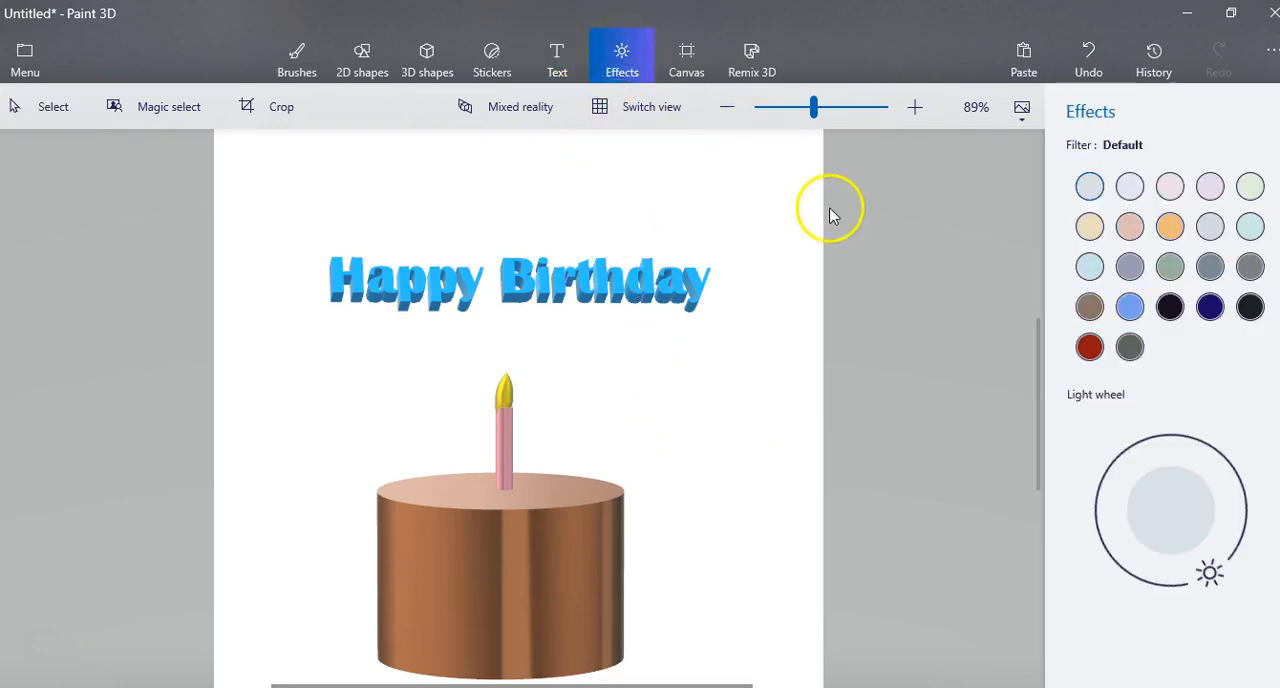
mouse_move(1089, 187)
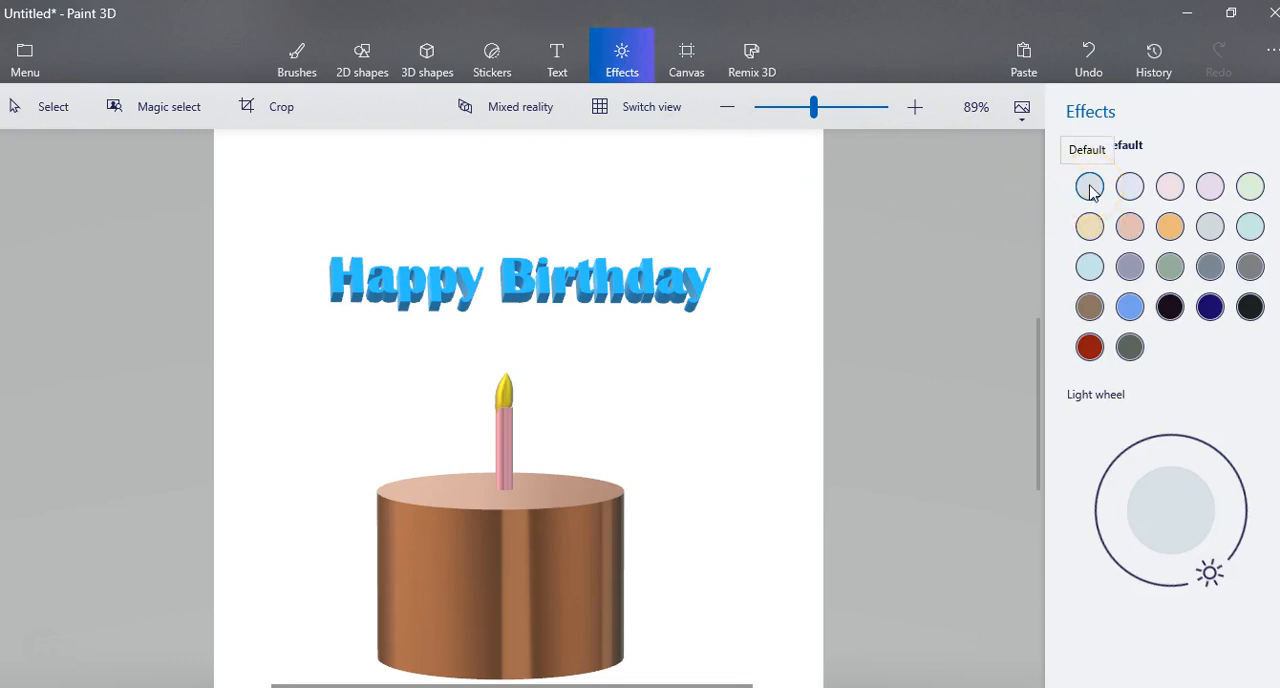
click(1129, 186)
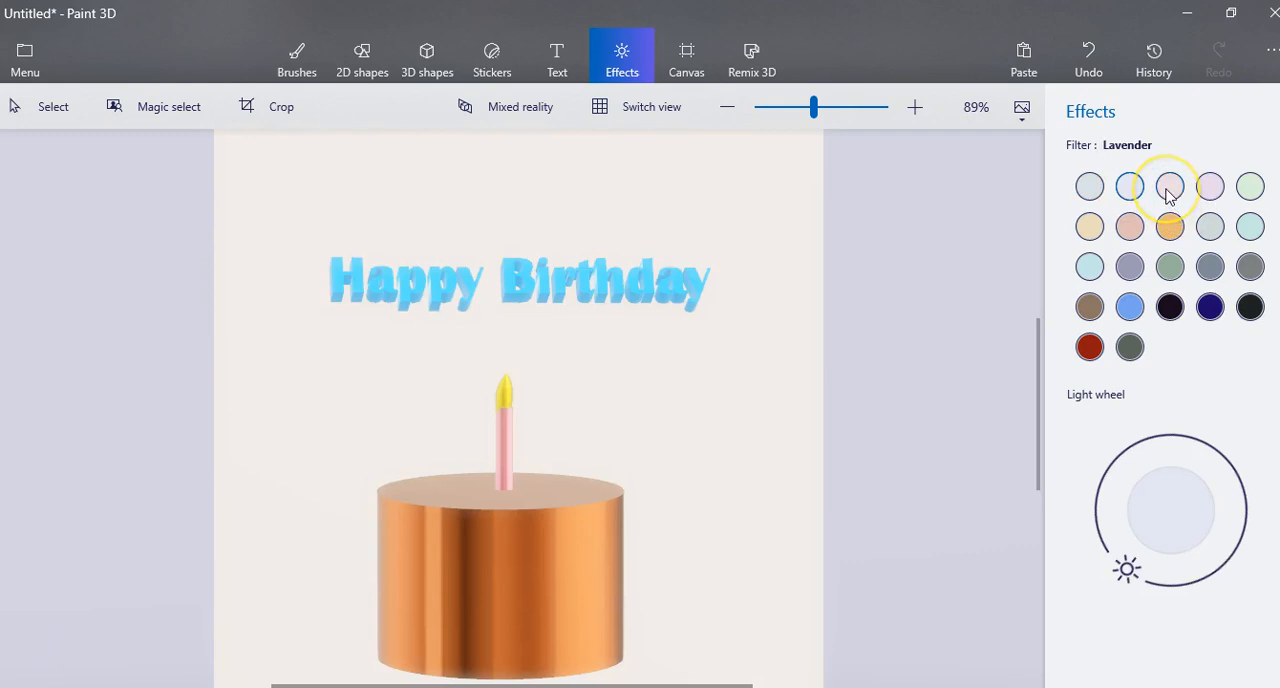
click(1169, 186)
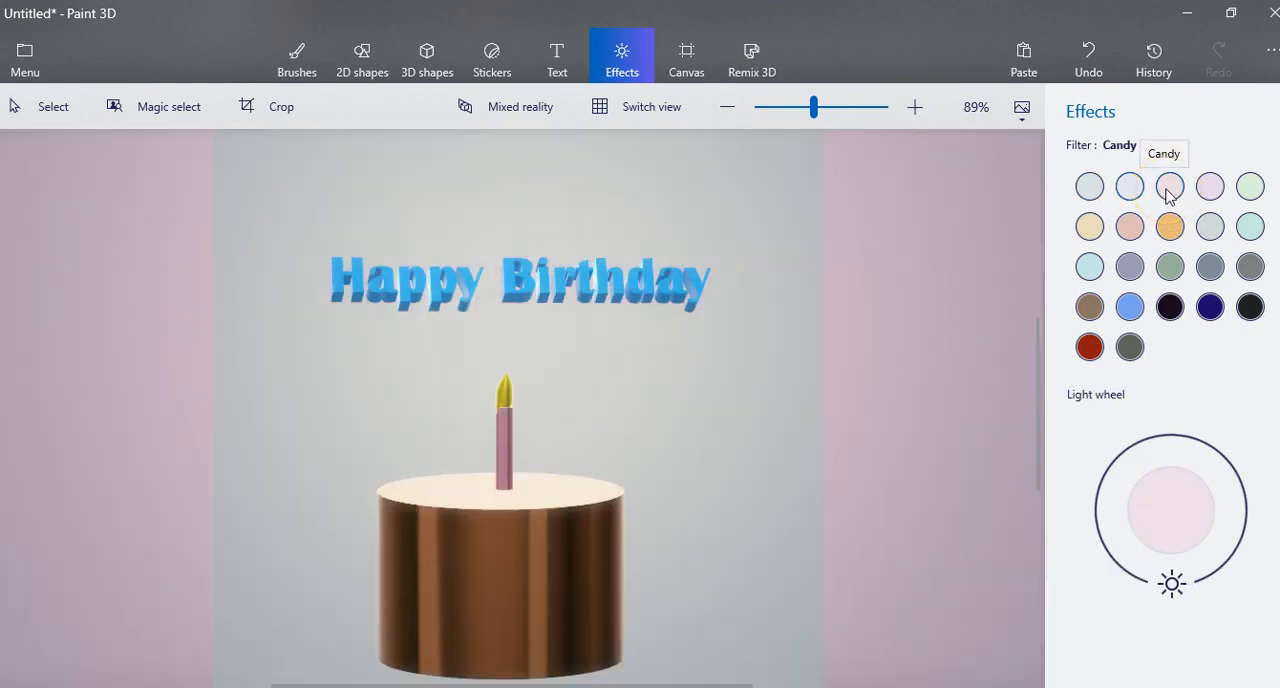
click(1210, 186)
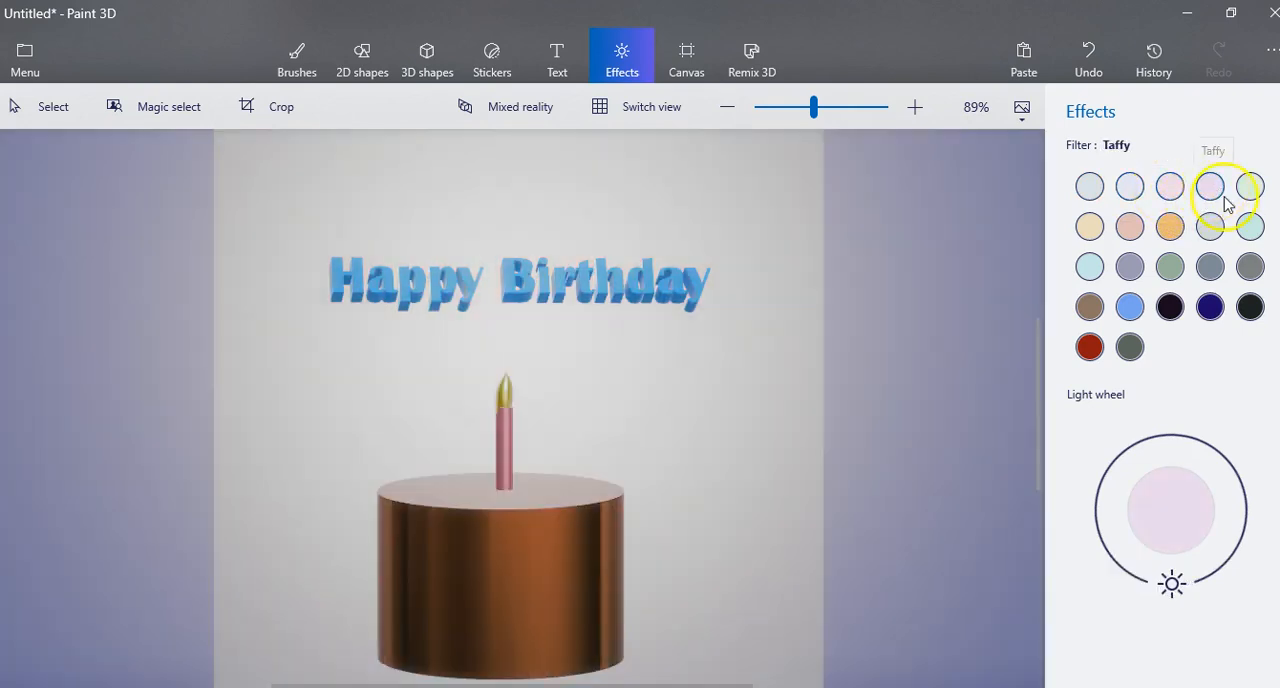
click(1089, 226)
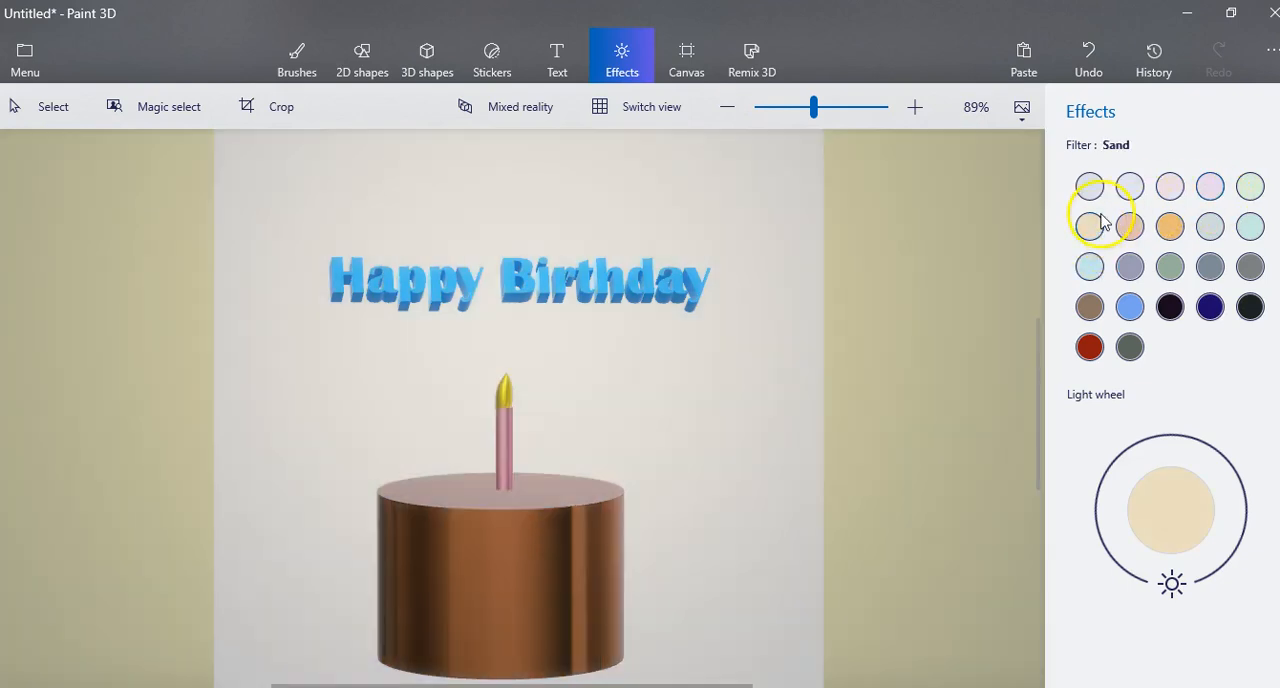
click(1129, 226)
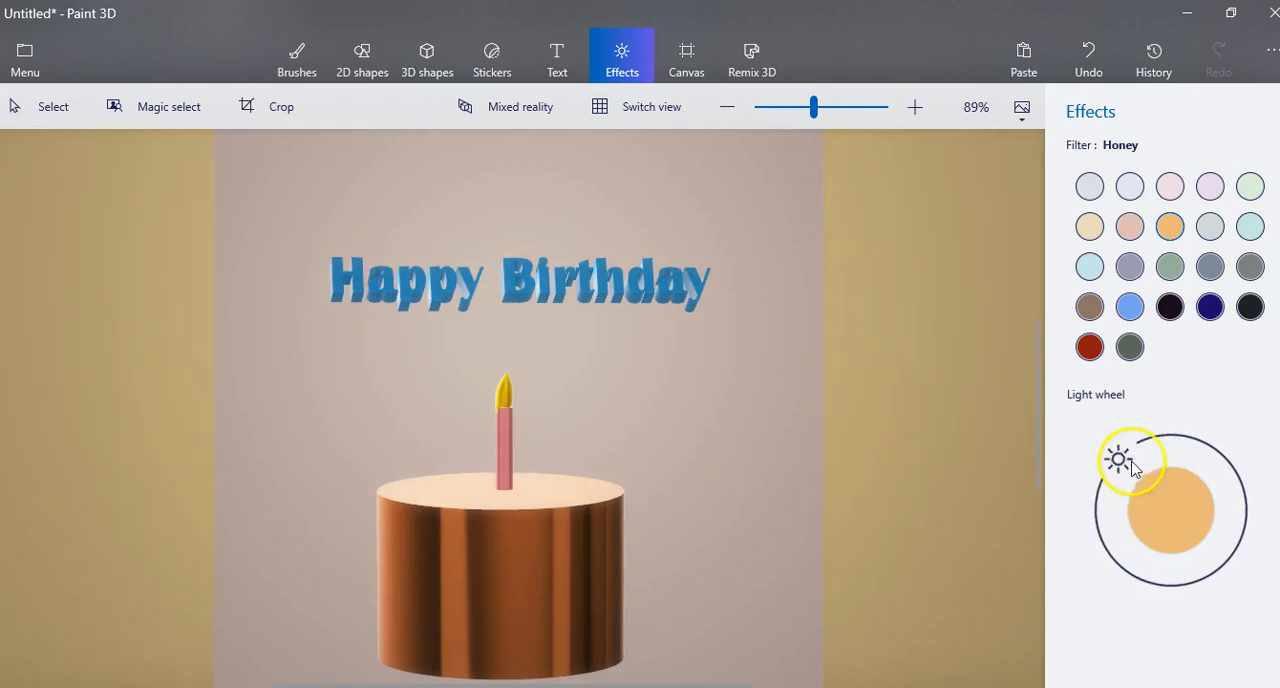
- Try the Nether and The End filters, then apply Candy with light from above
click(1129, 266)
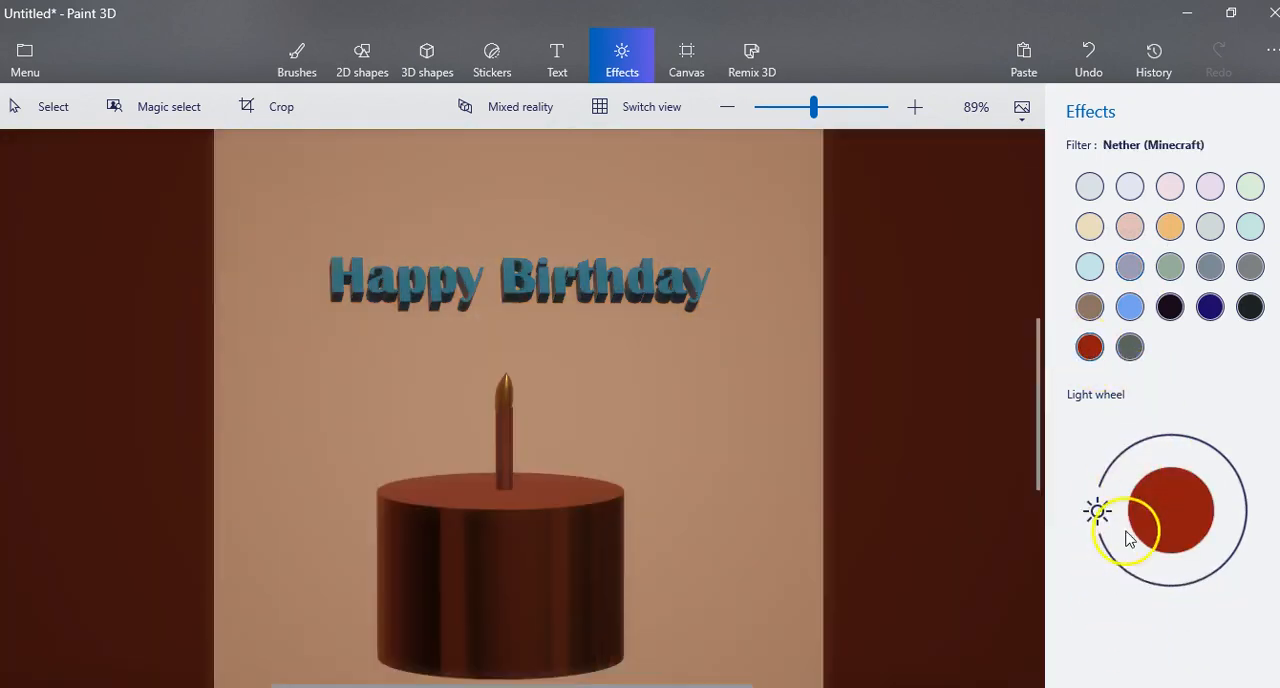
drag(1096, 511, 1185, 430)
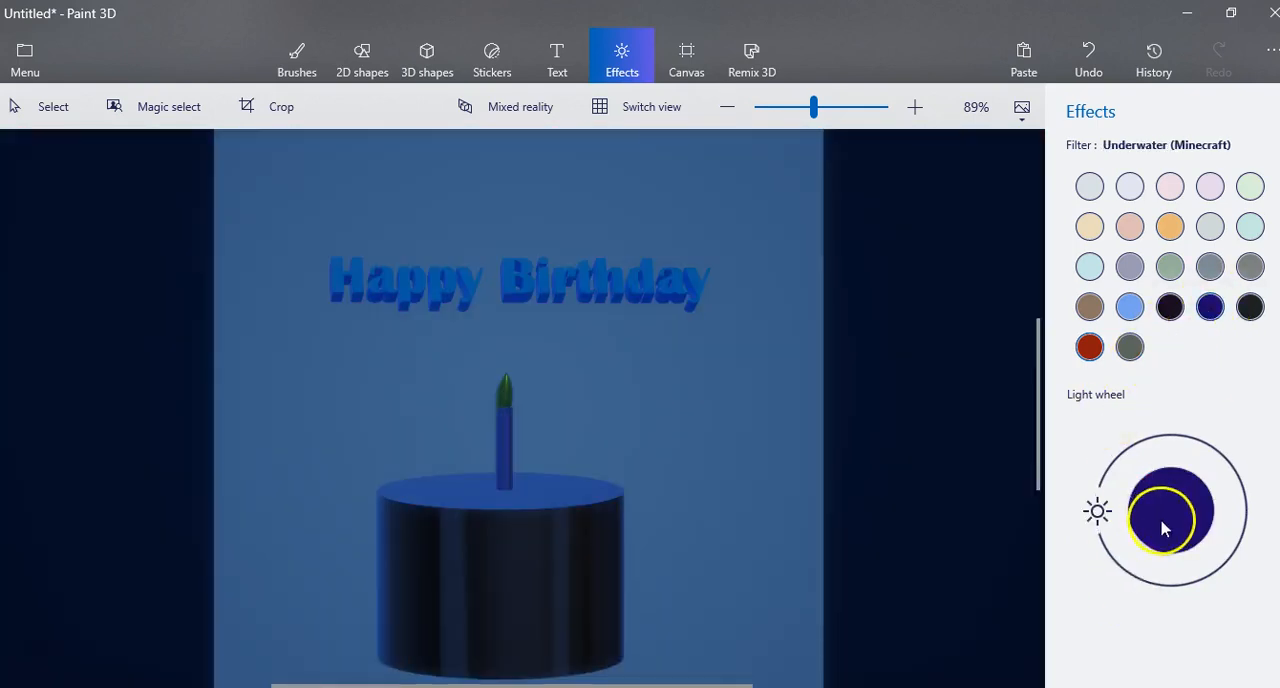
drag(1163, 510, 1228, 467)
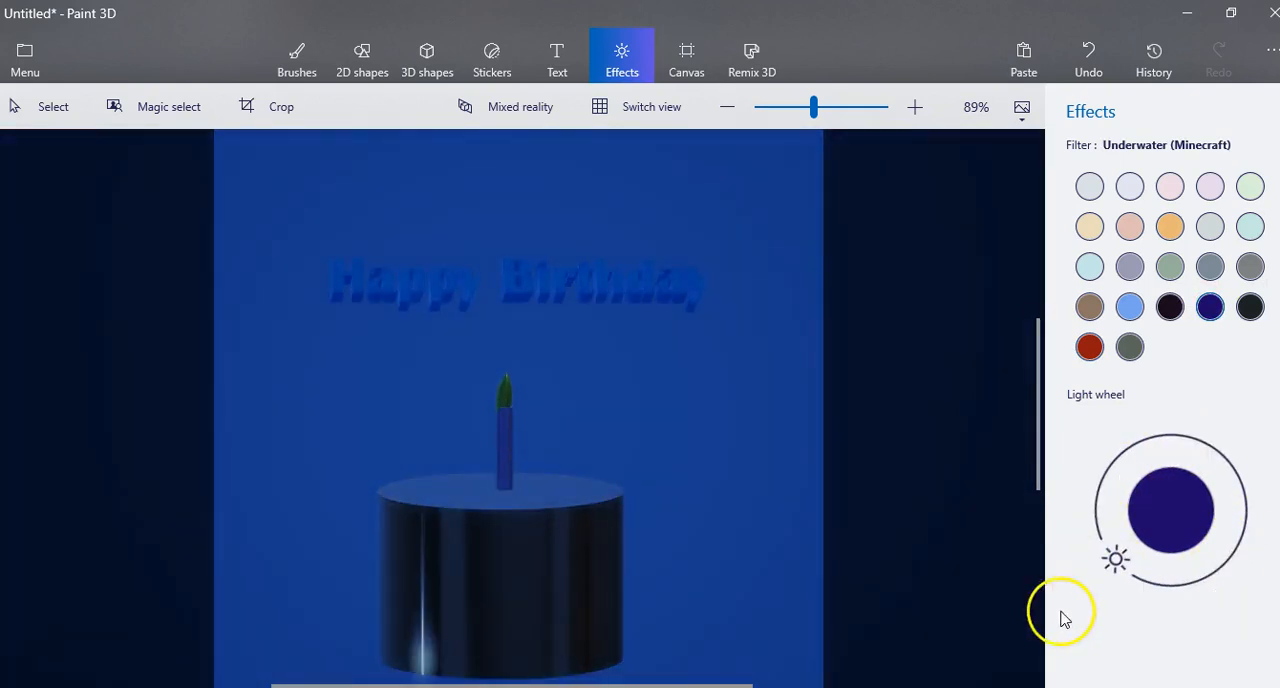
click(1089, 266)
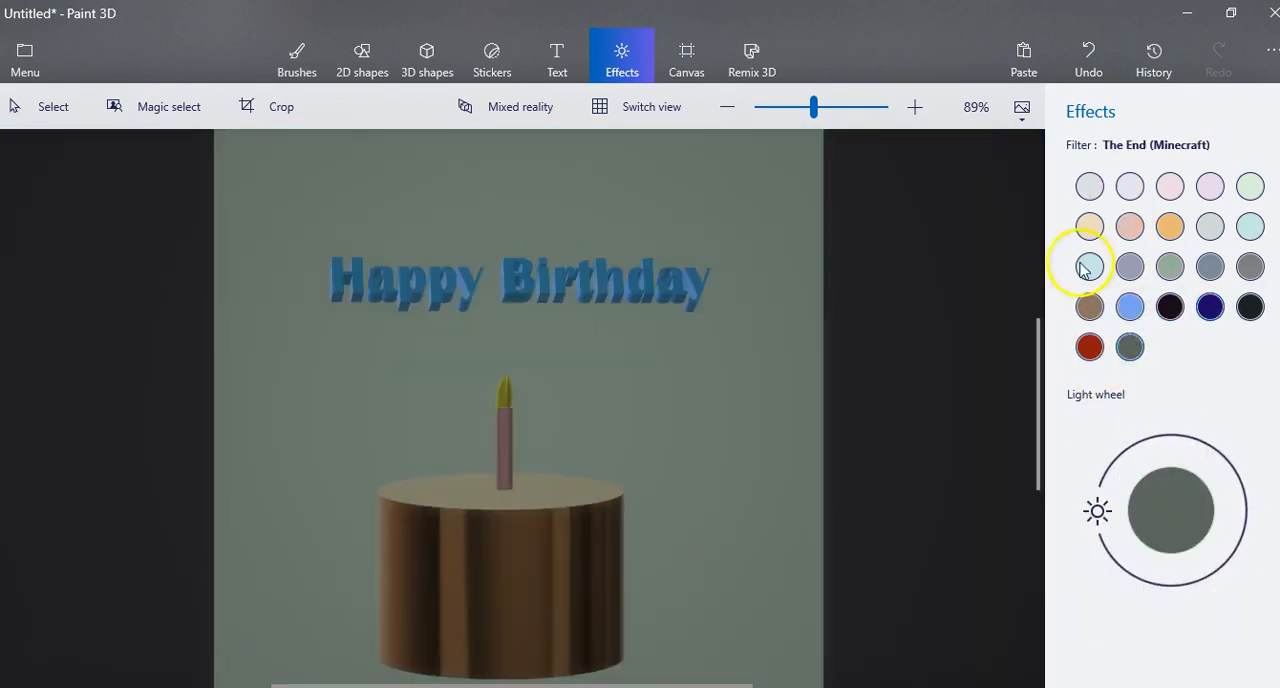
click(1129, 186)
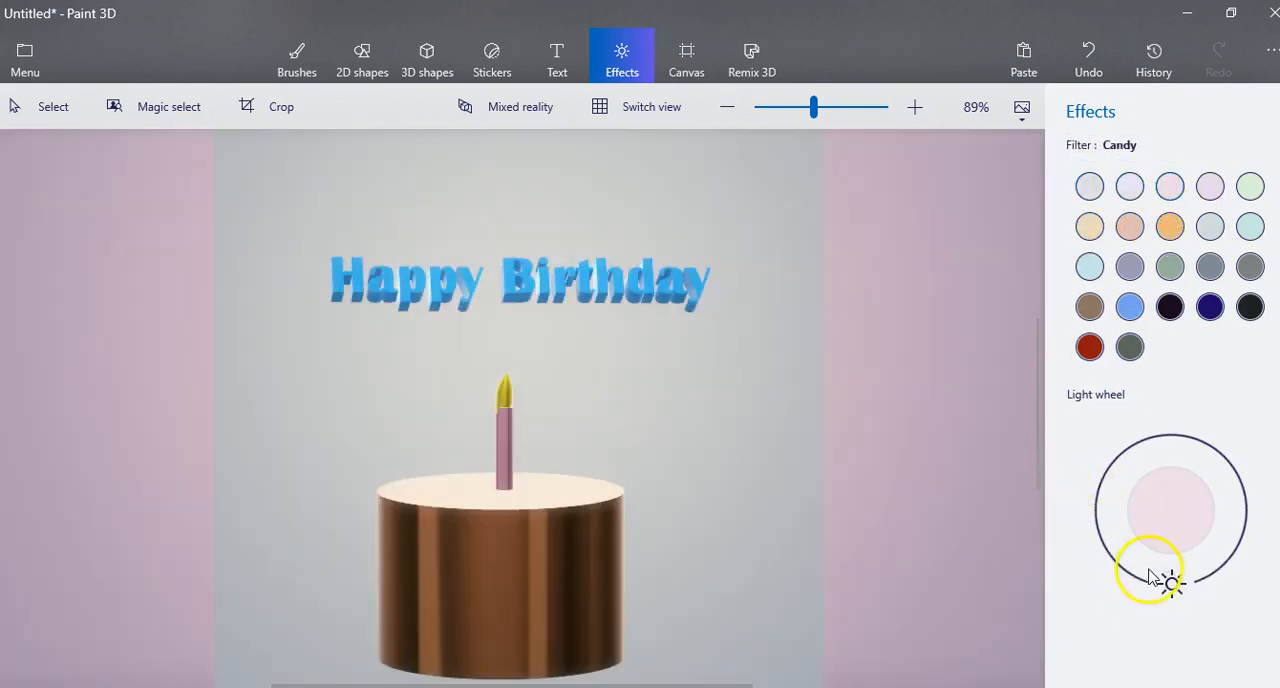
drag(1170, 575, 1178, 438)
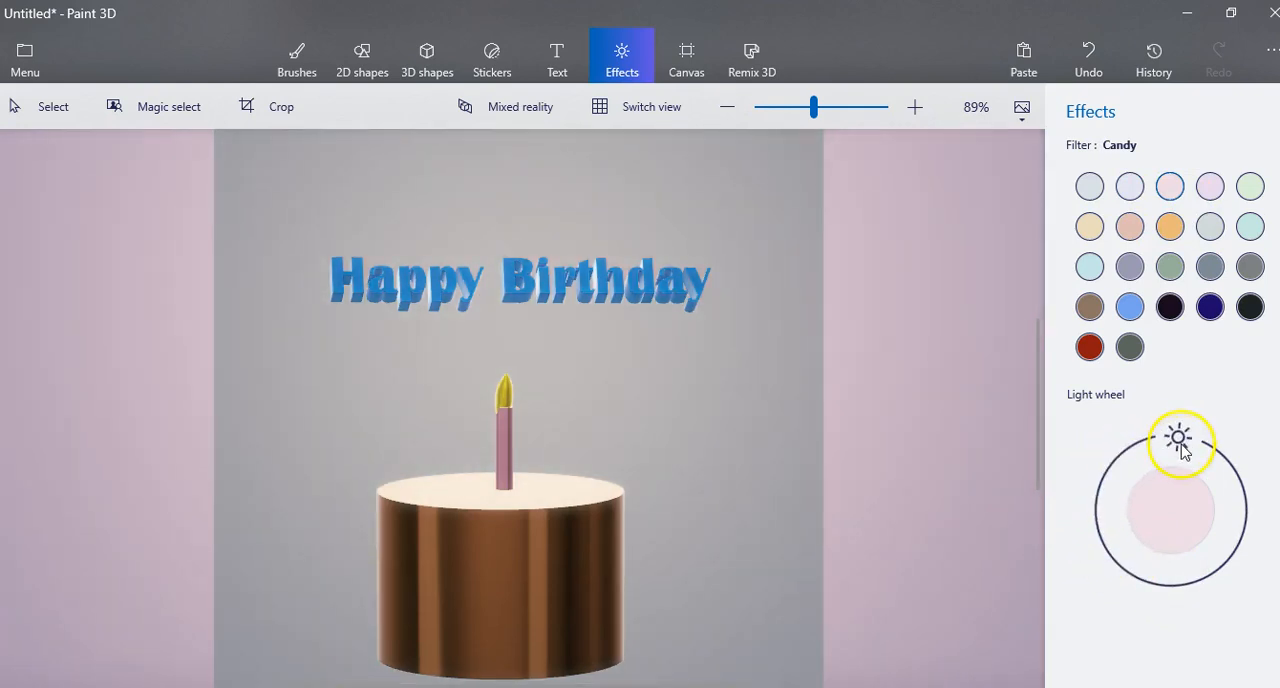